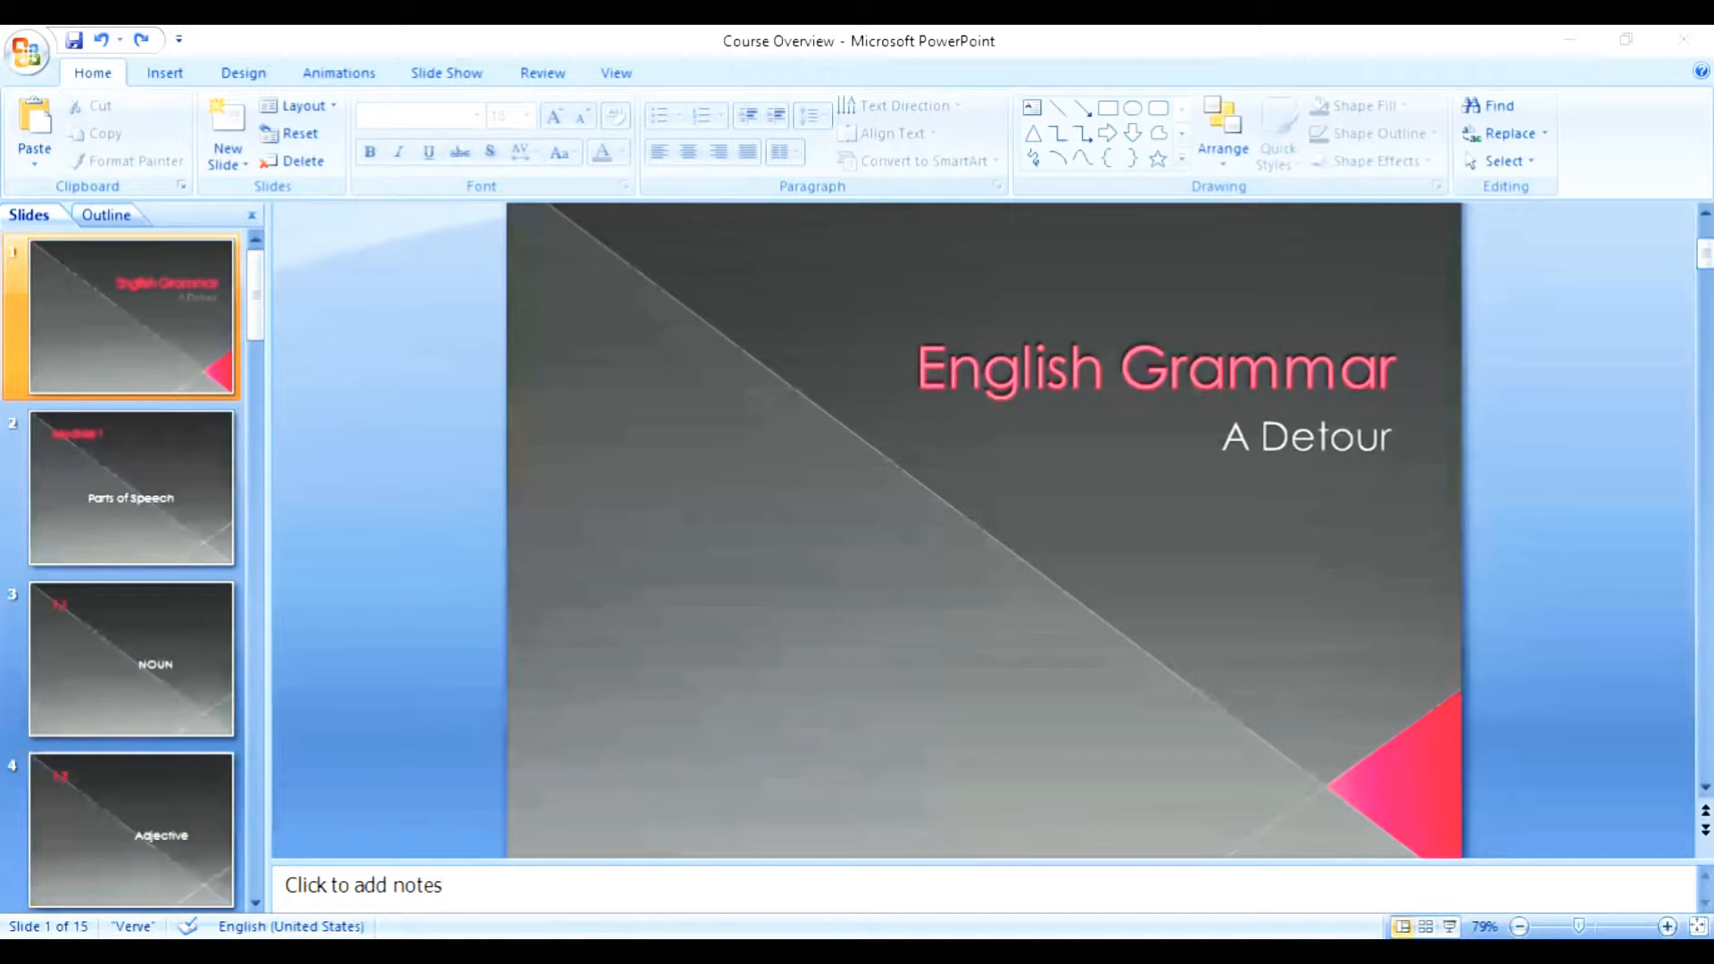
mouse_move(1604, 783)
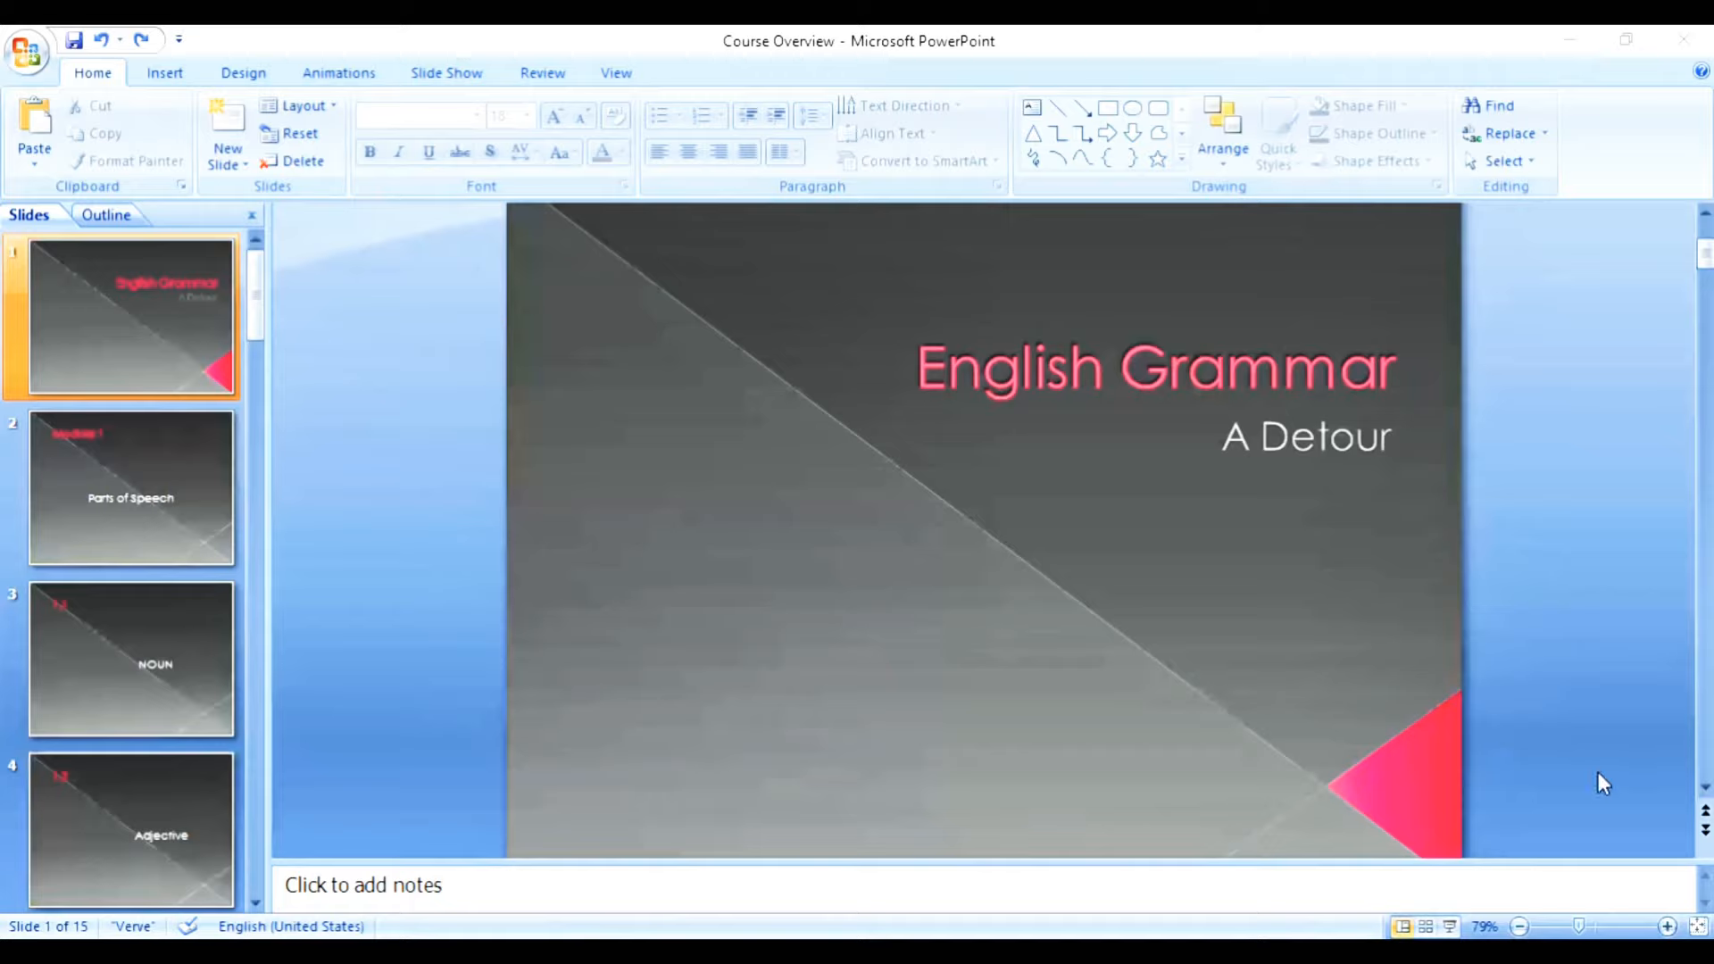
mouse_move(131, 464)
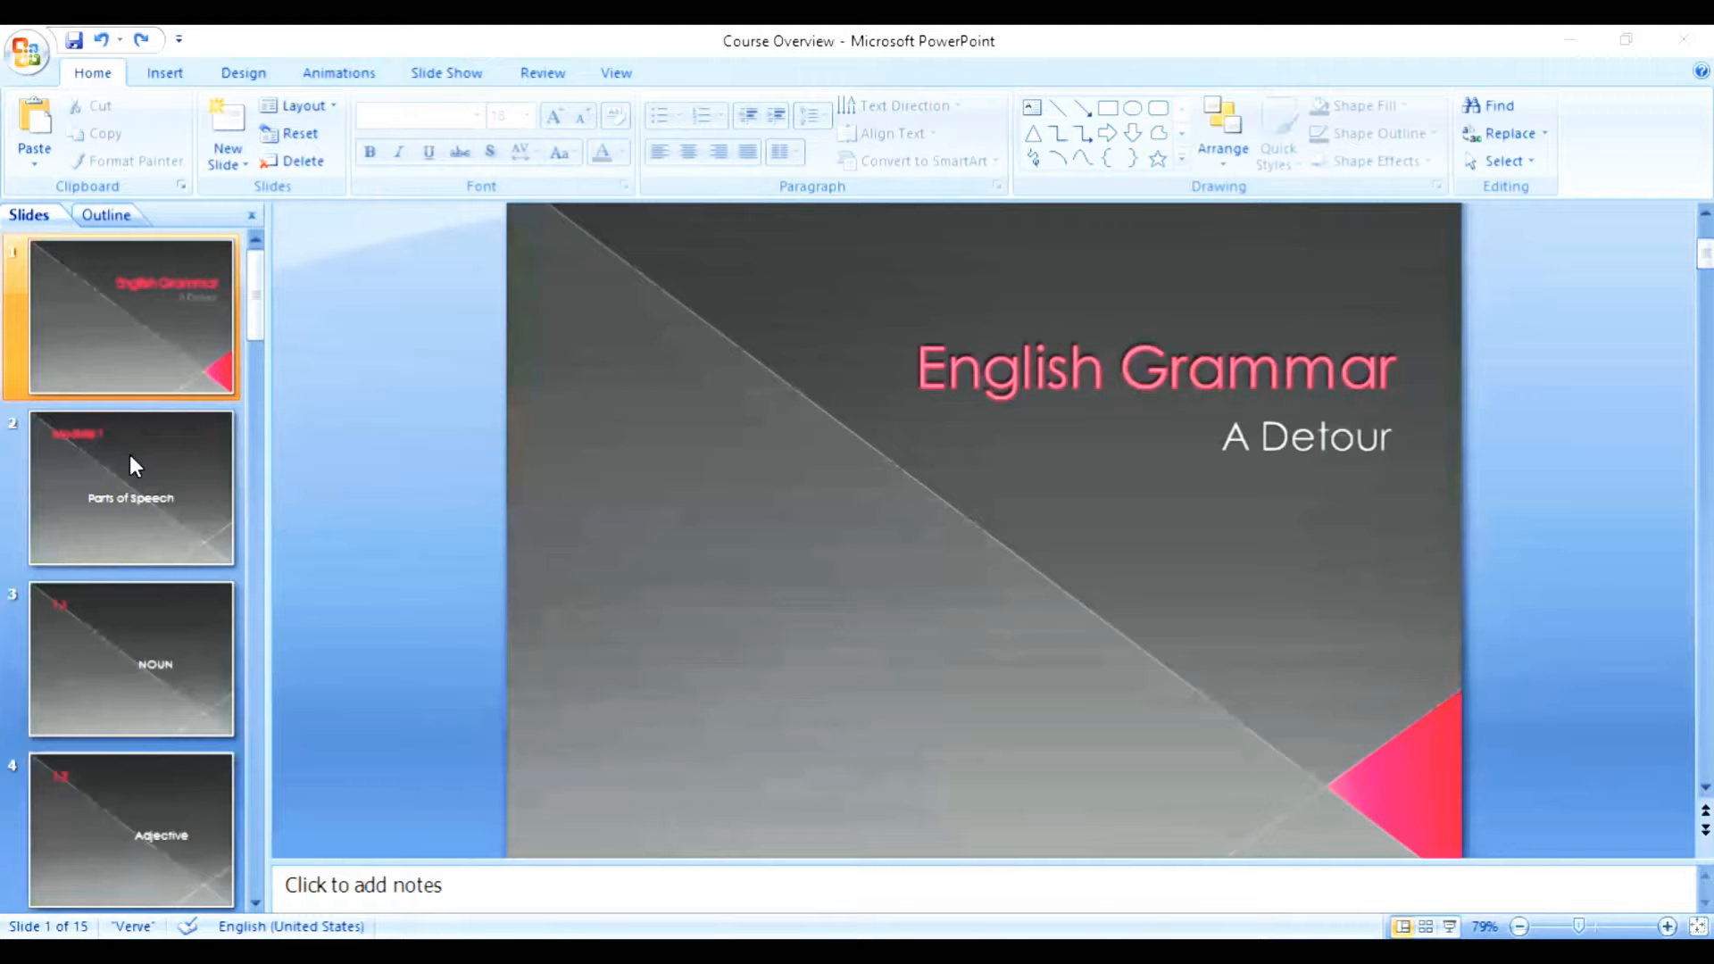
- Step from the title slide through Module 1 Parts of Speech to slide 3, '1.1 NOUN'
click(130, 487)
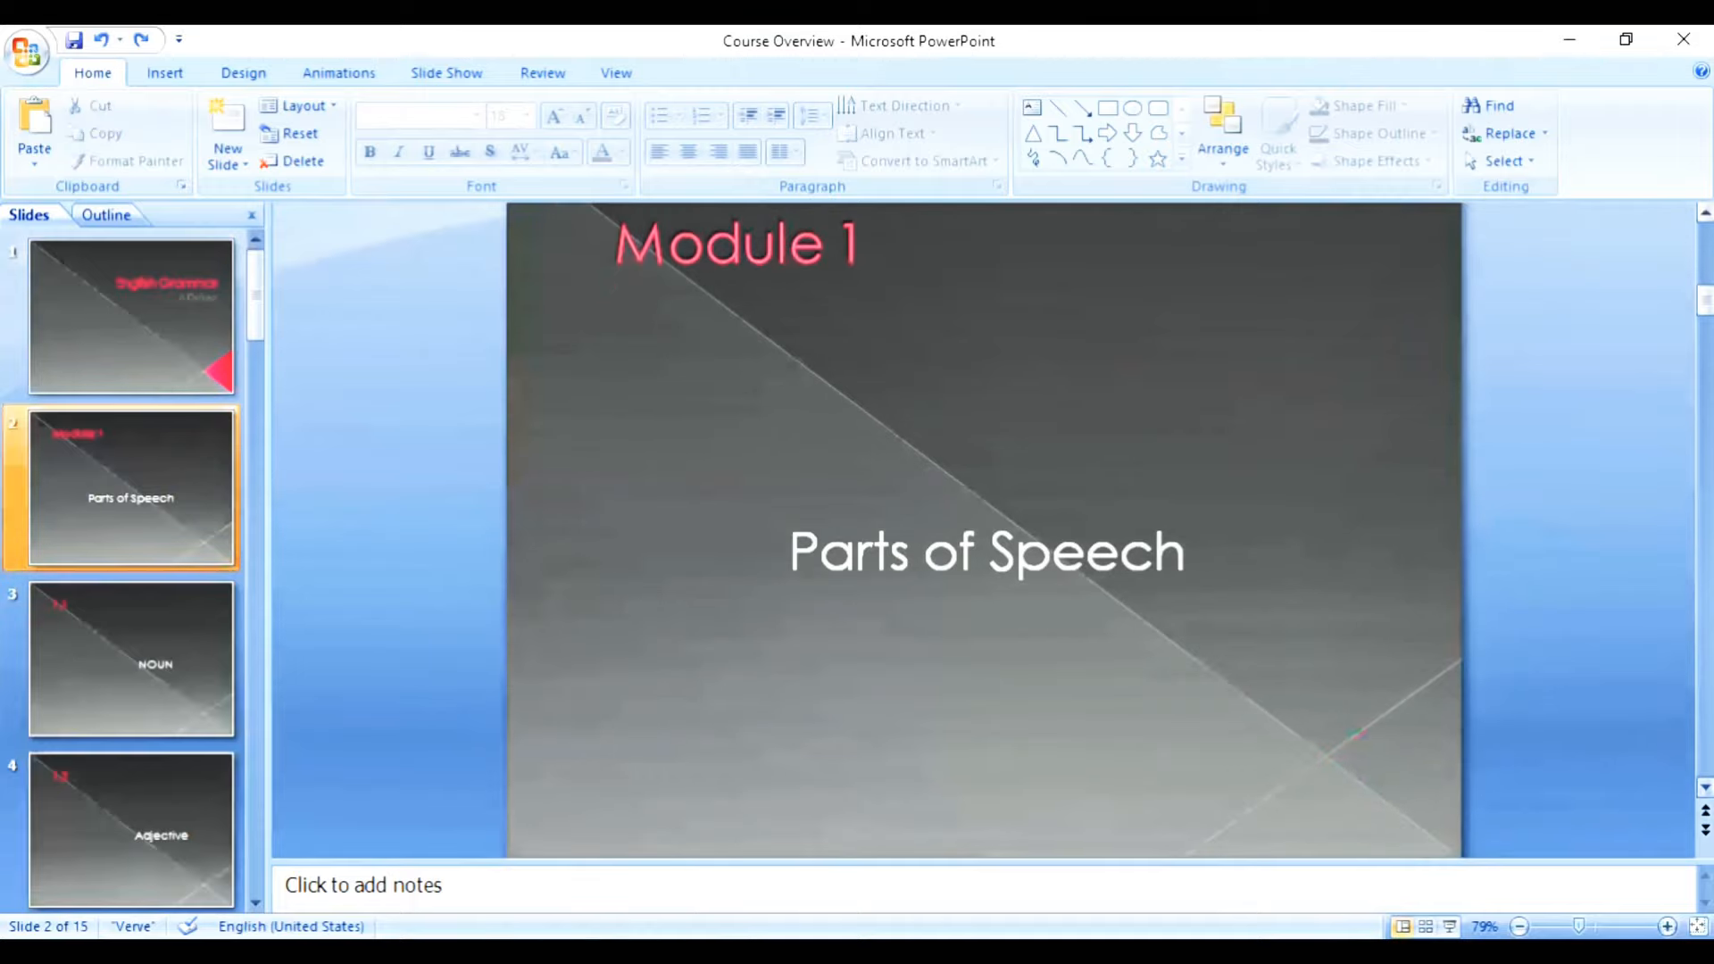
click(131, 659)
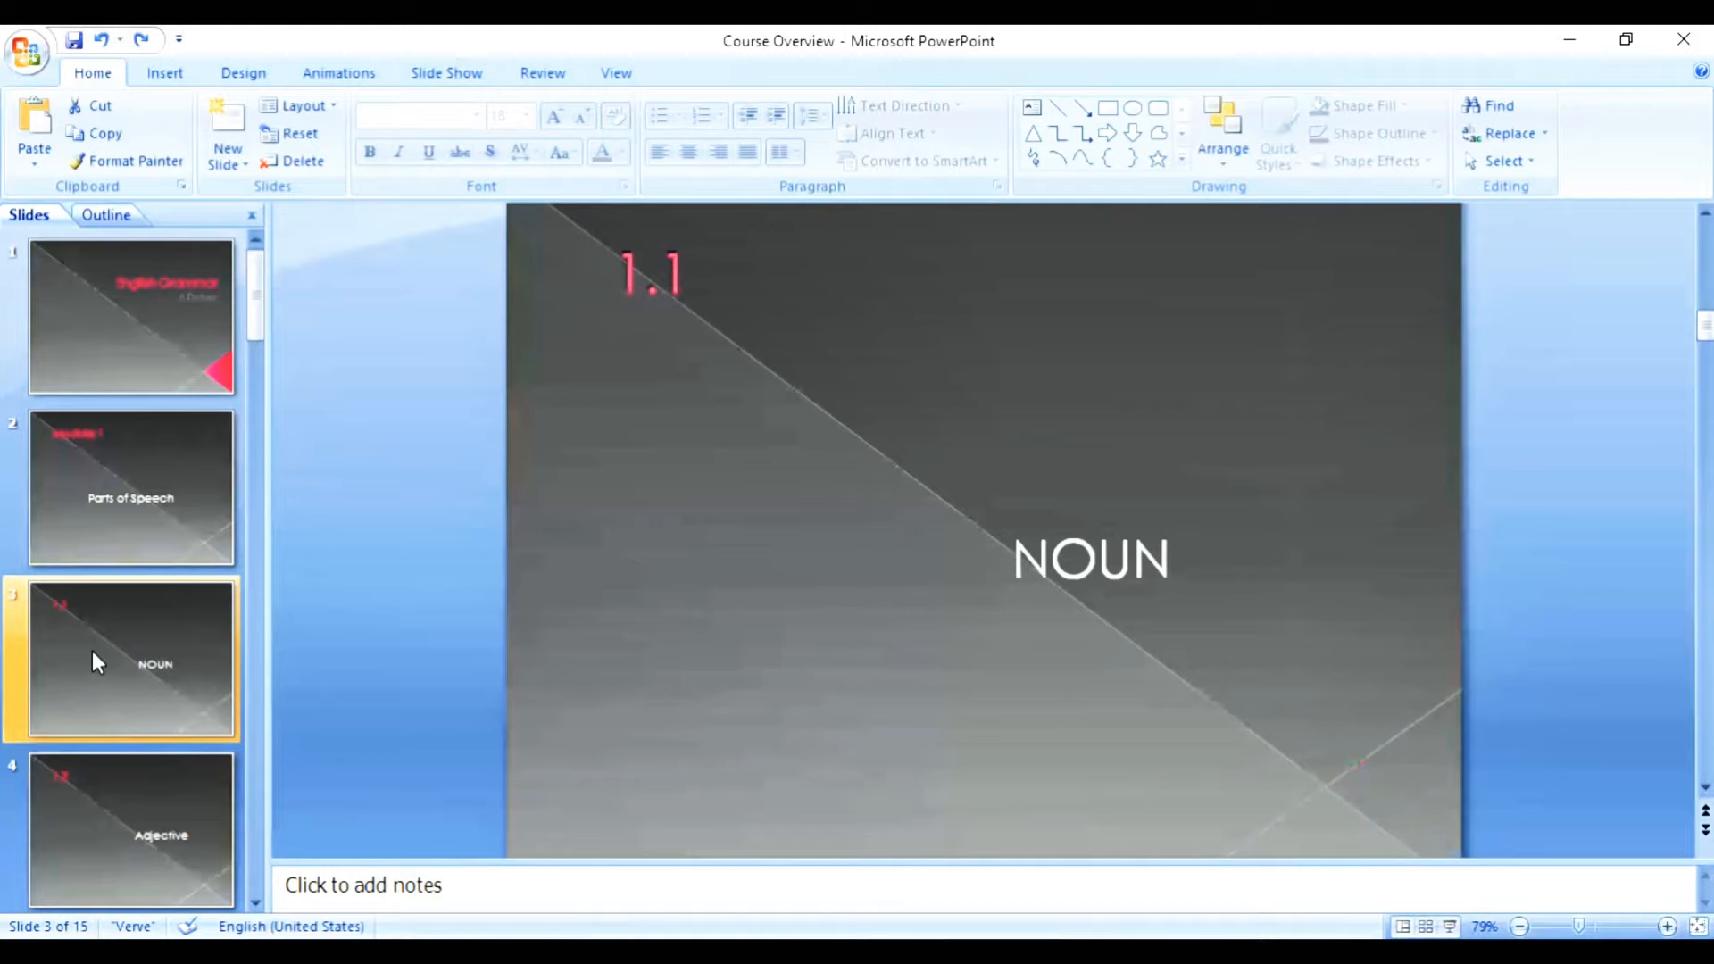
- Show slides 4-7 in turn: 1.2 Adjective, 1.3 Verb, 1.4 Pronoun and 1.5 Adverb
click(130, 831)
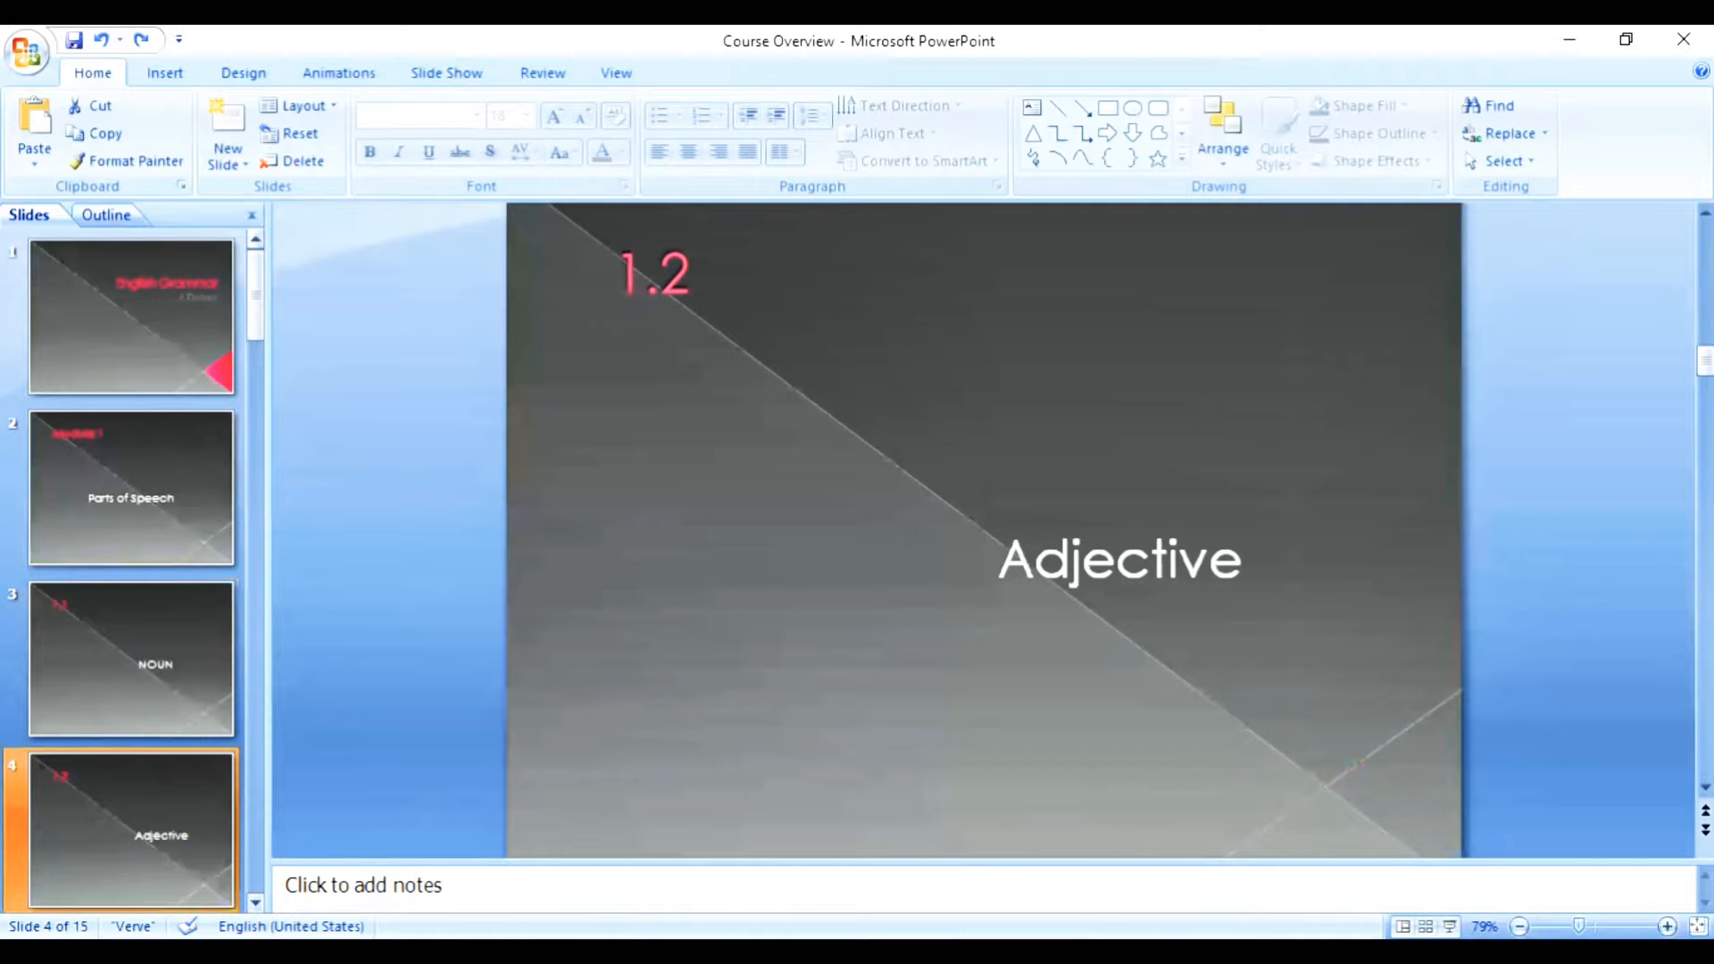
scroll(down, 3)
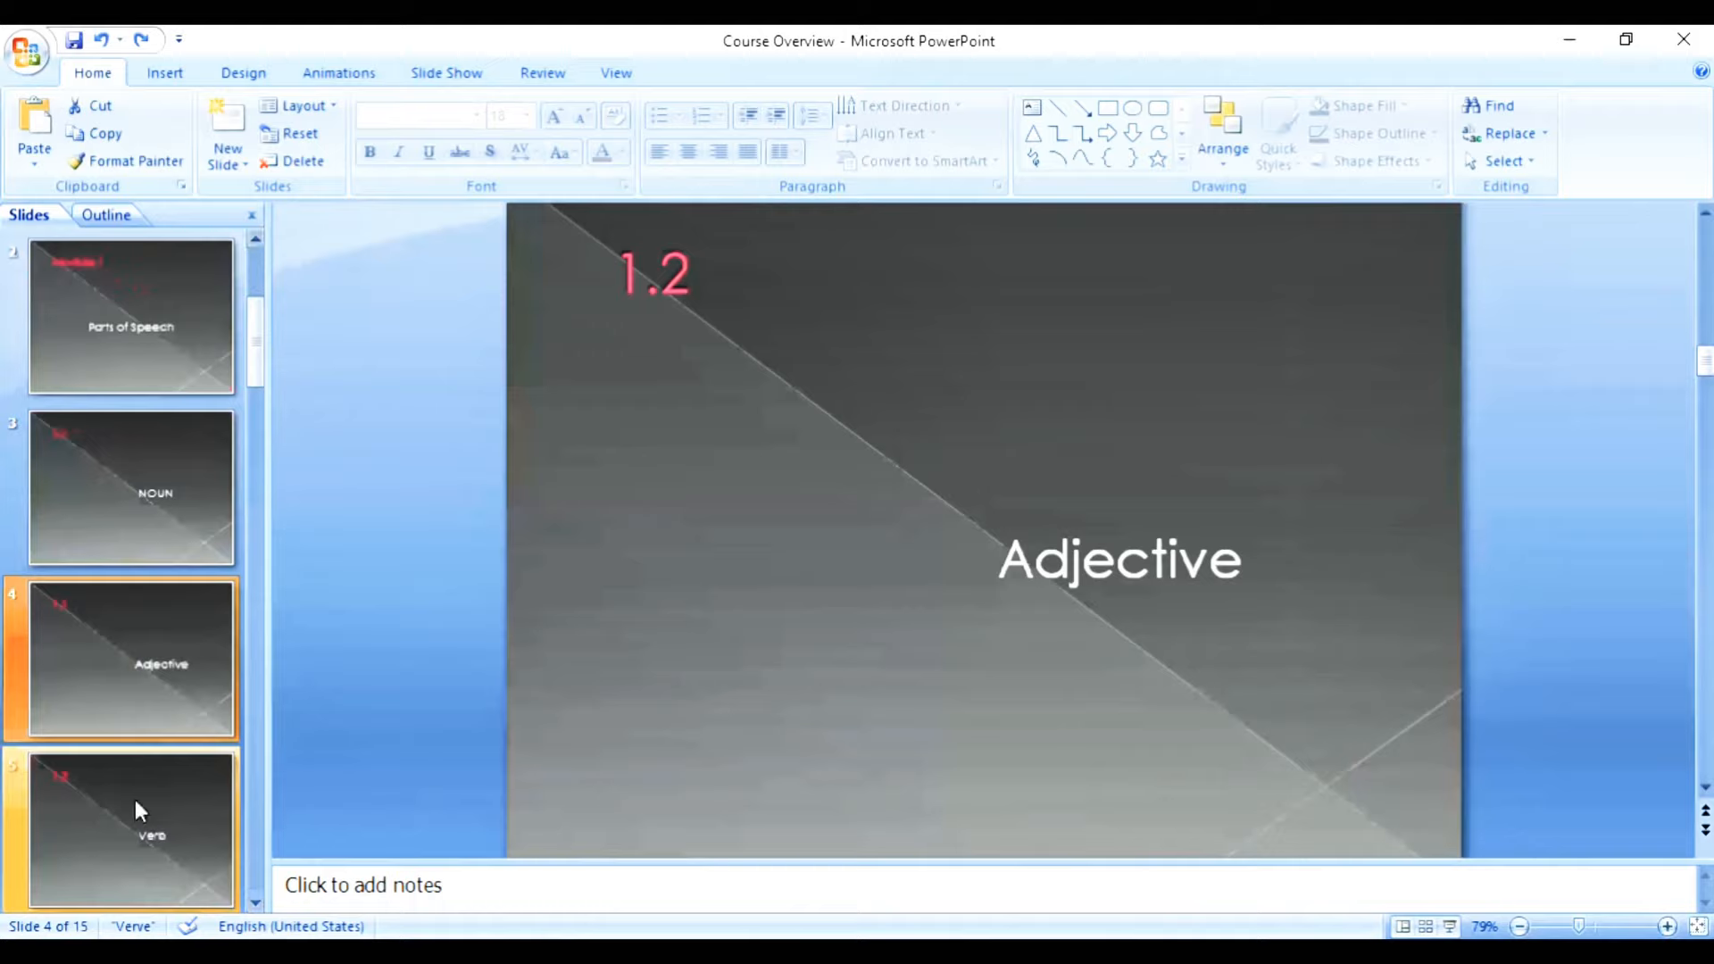
click(131, 831)
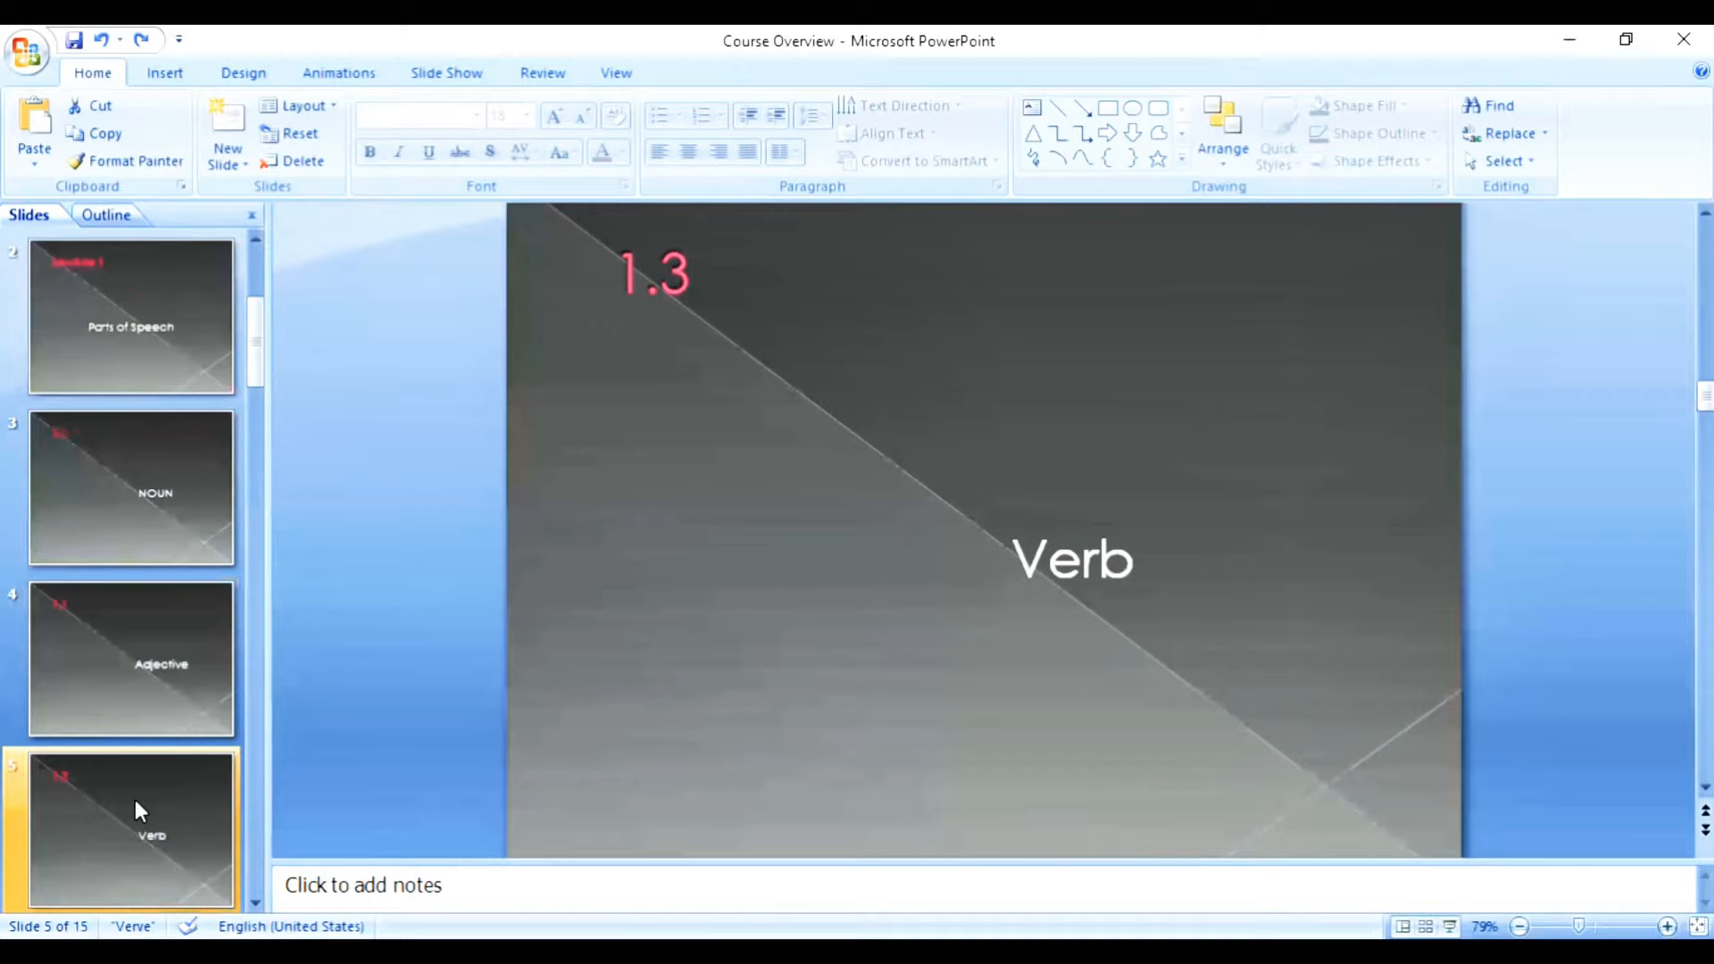
mouse_move(180, 829)
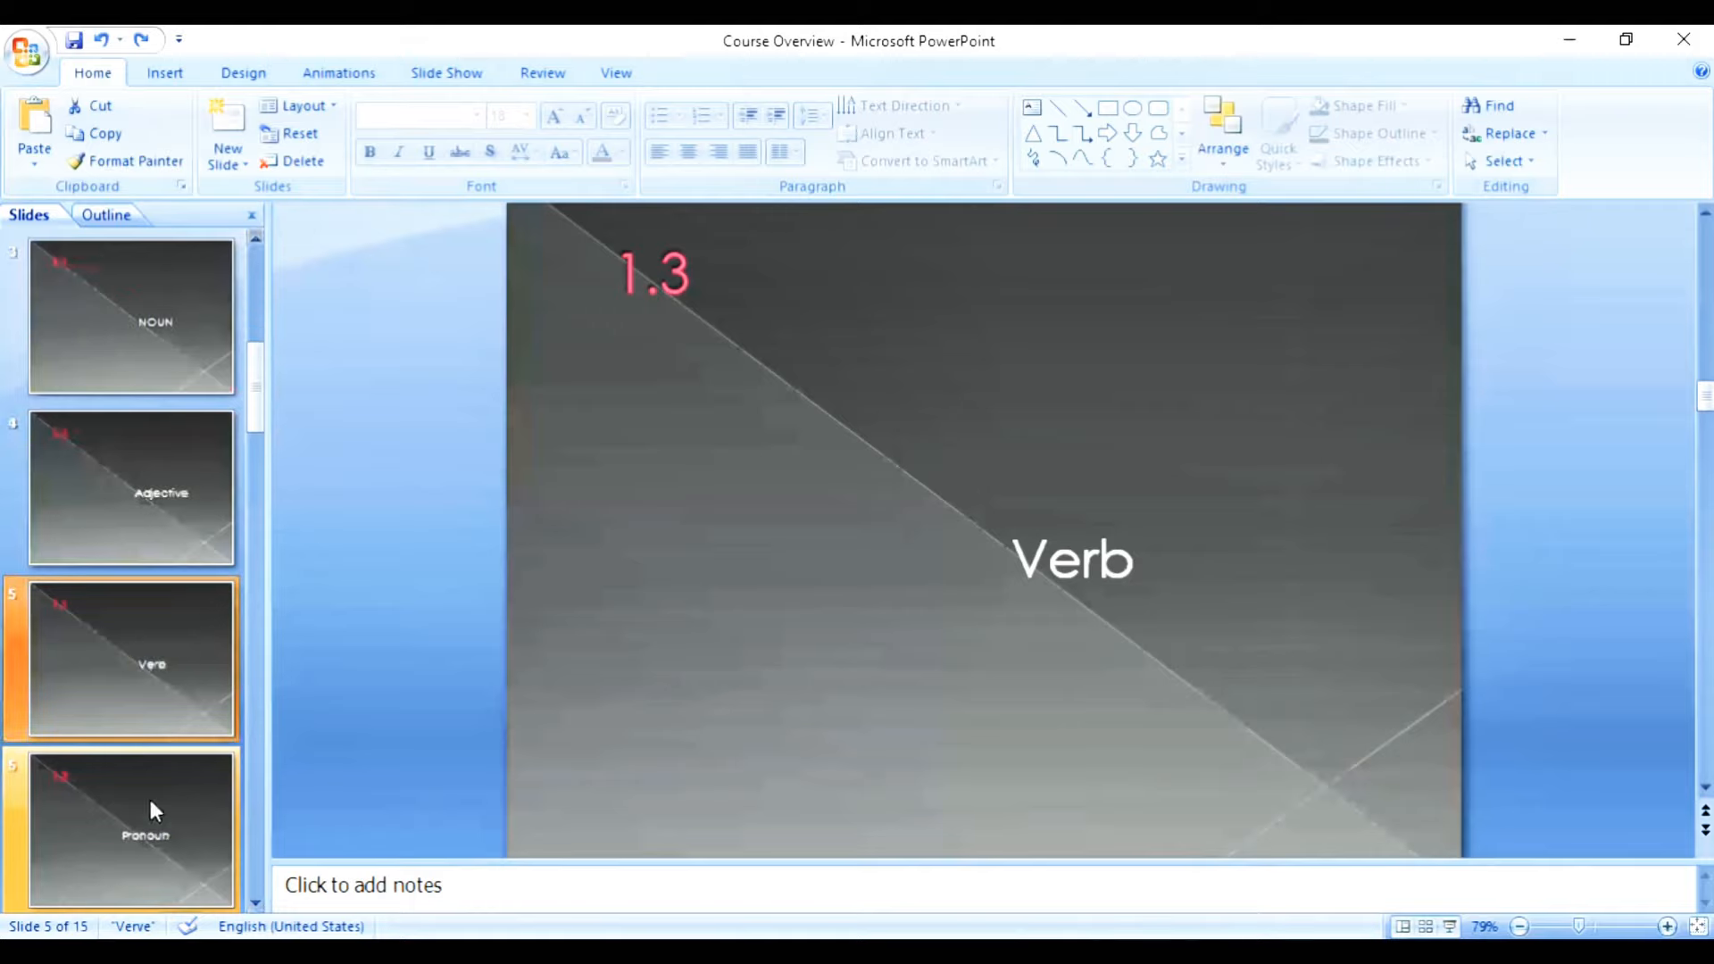
click(131, 831)
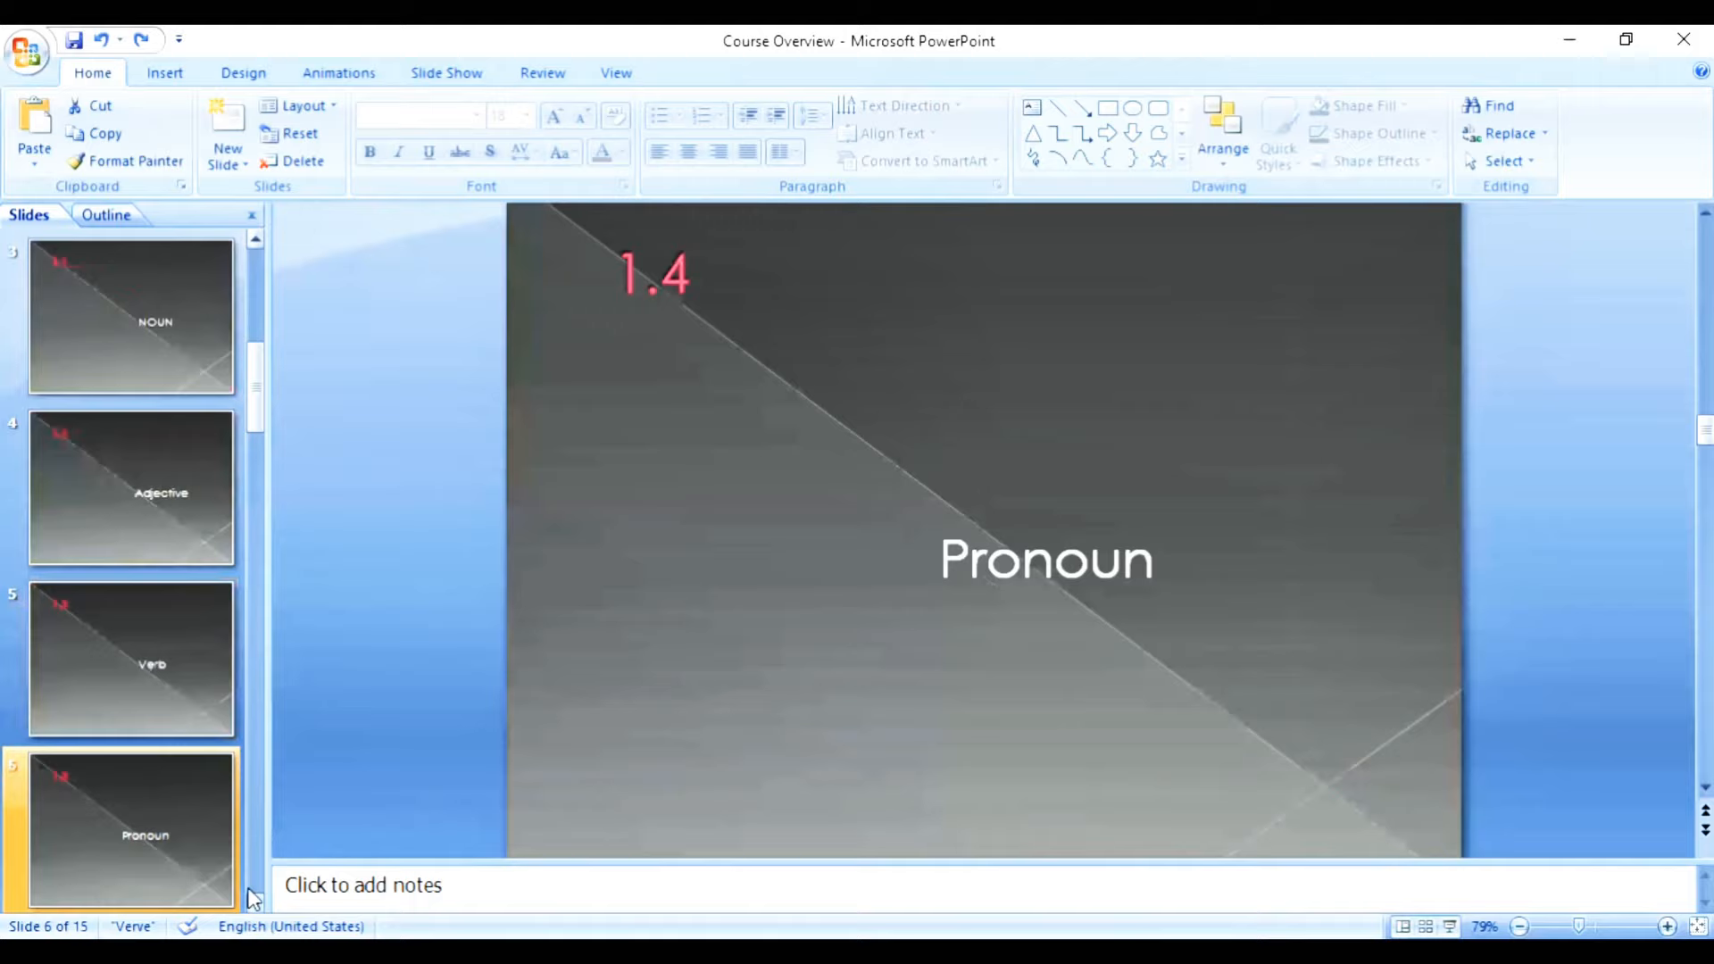
scroll(down, 3)
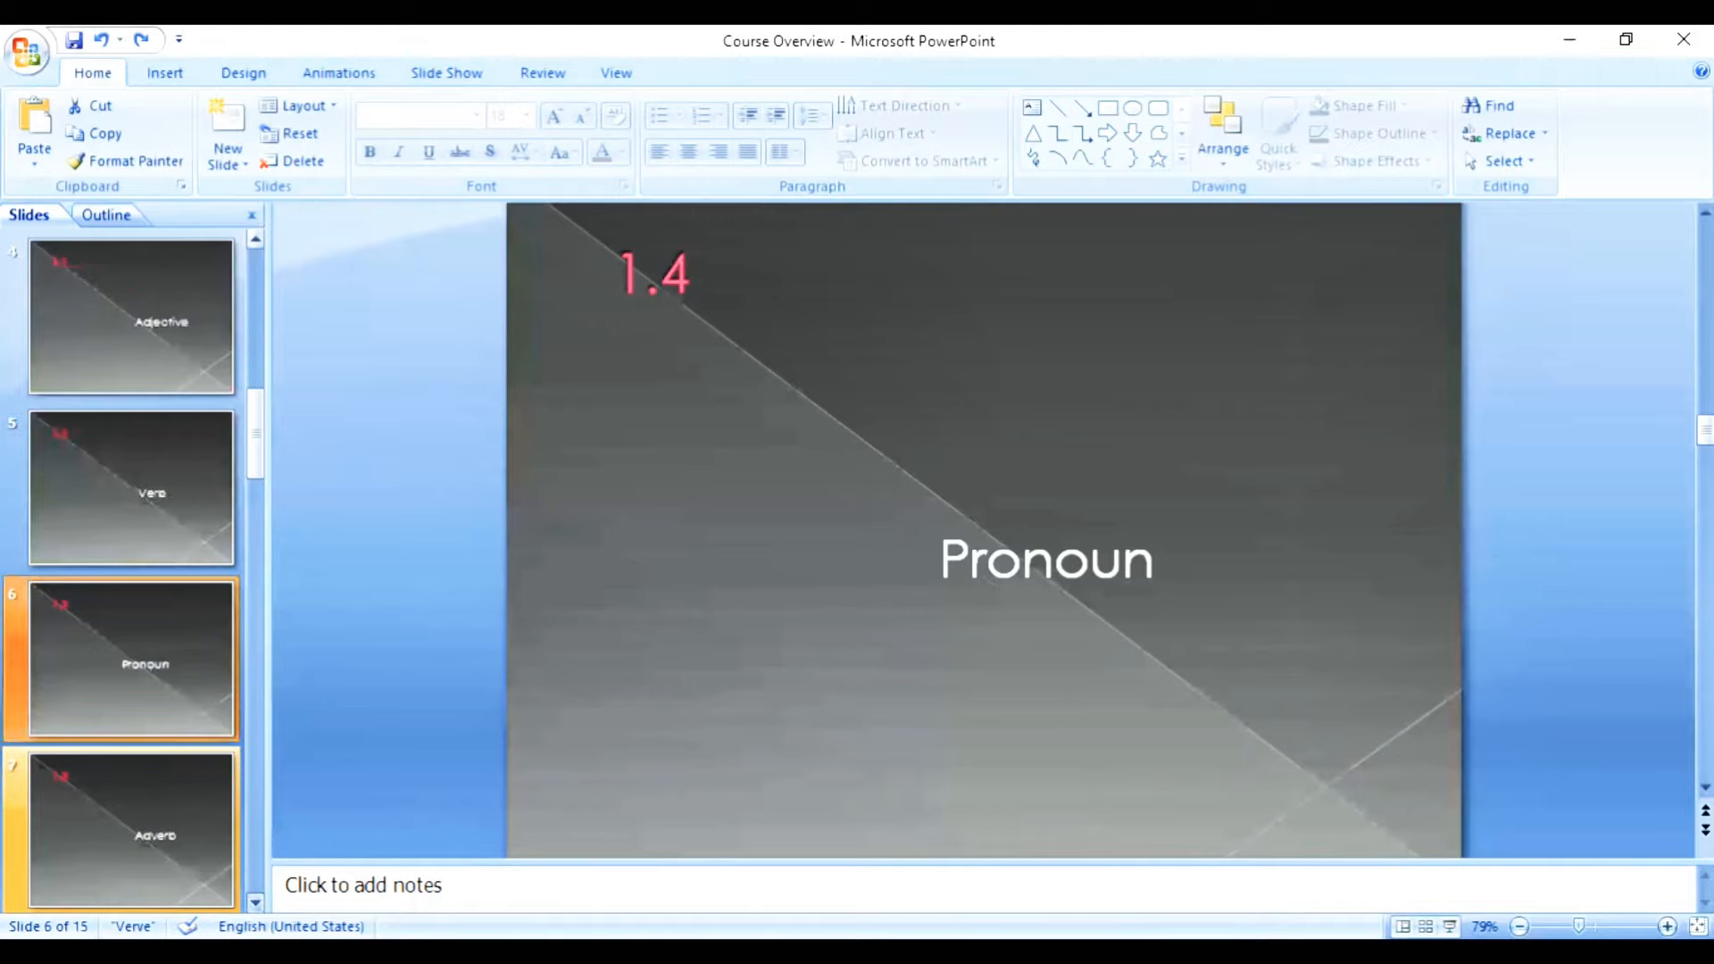
click(131, 831)
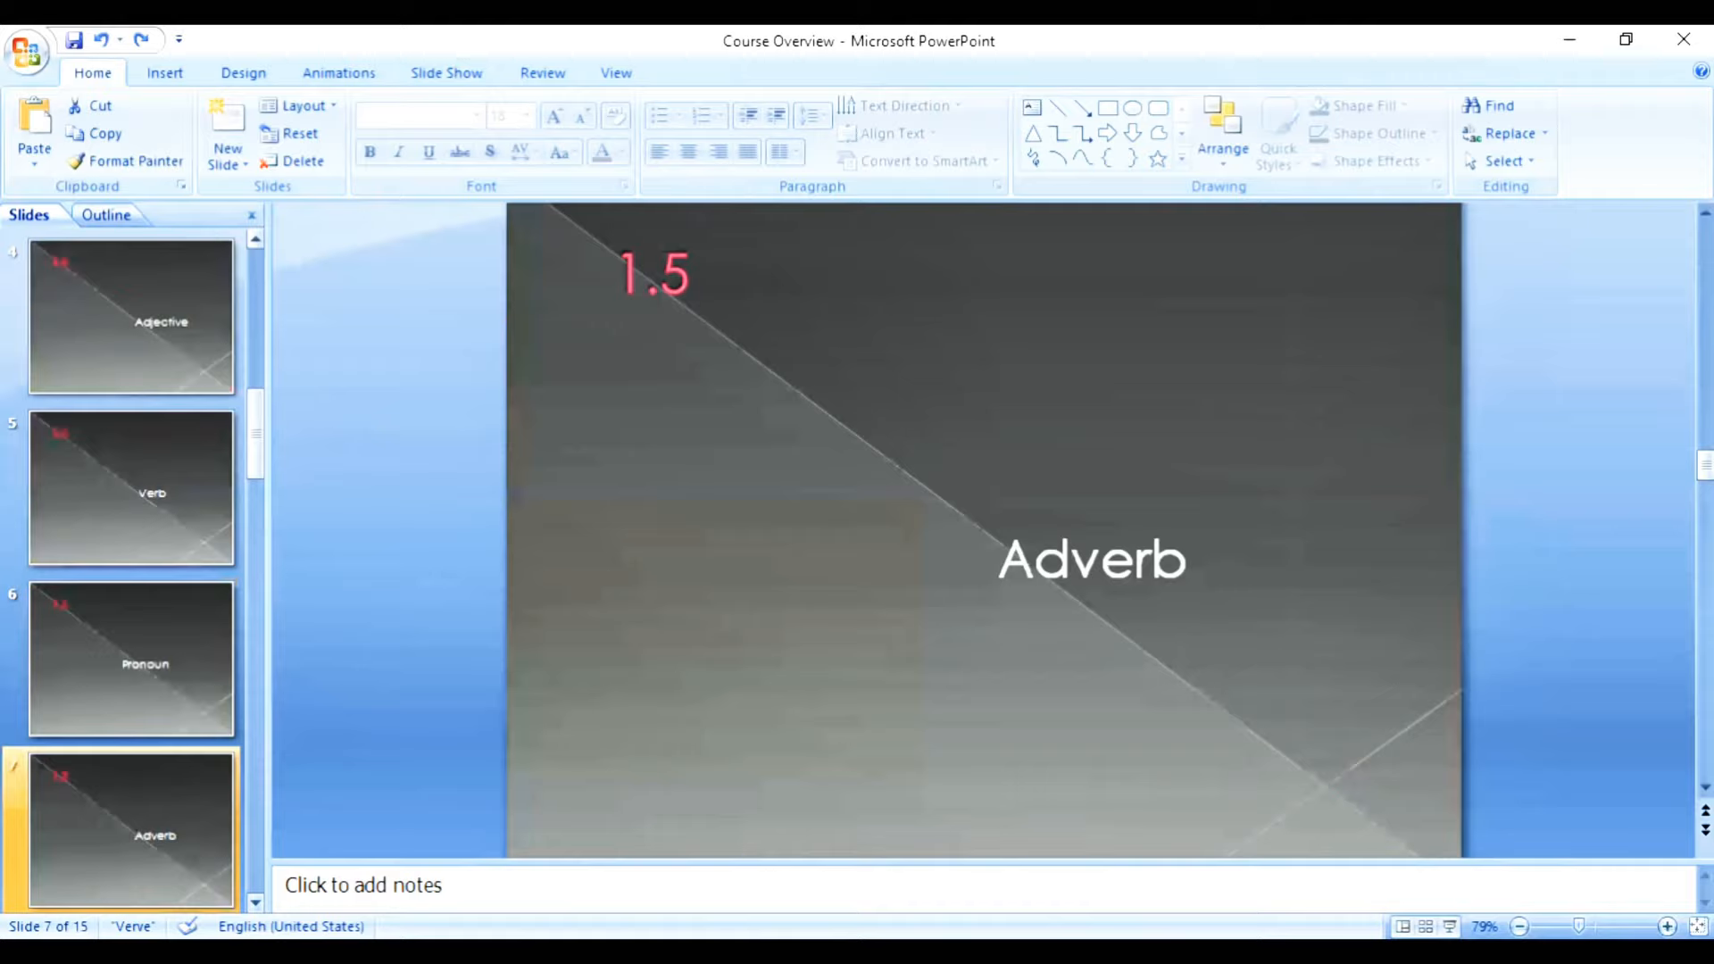
- Show 1.6 Preposition, 1.7 Conjunction, 1.8 Interjection, then slide 11, Module 2 Sentences
click(131, 831)
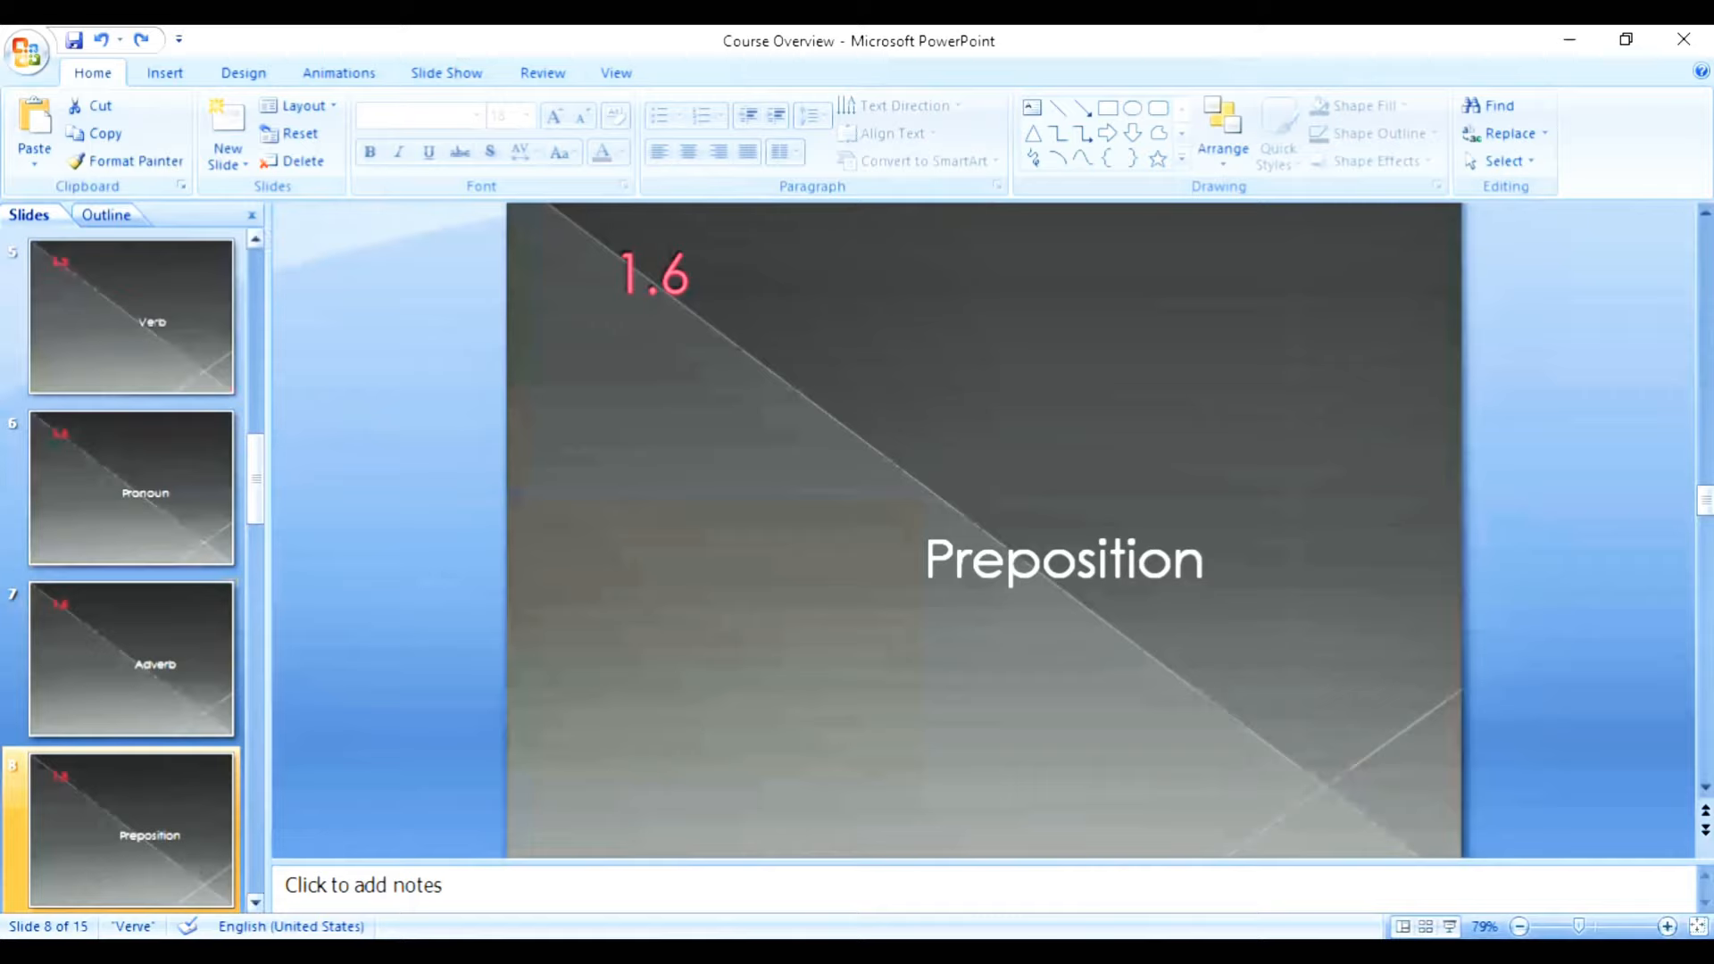
scroll(down, 3)
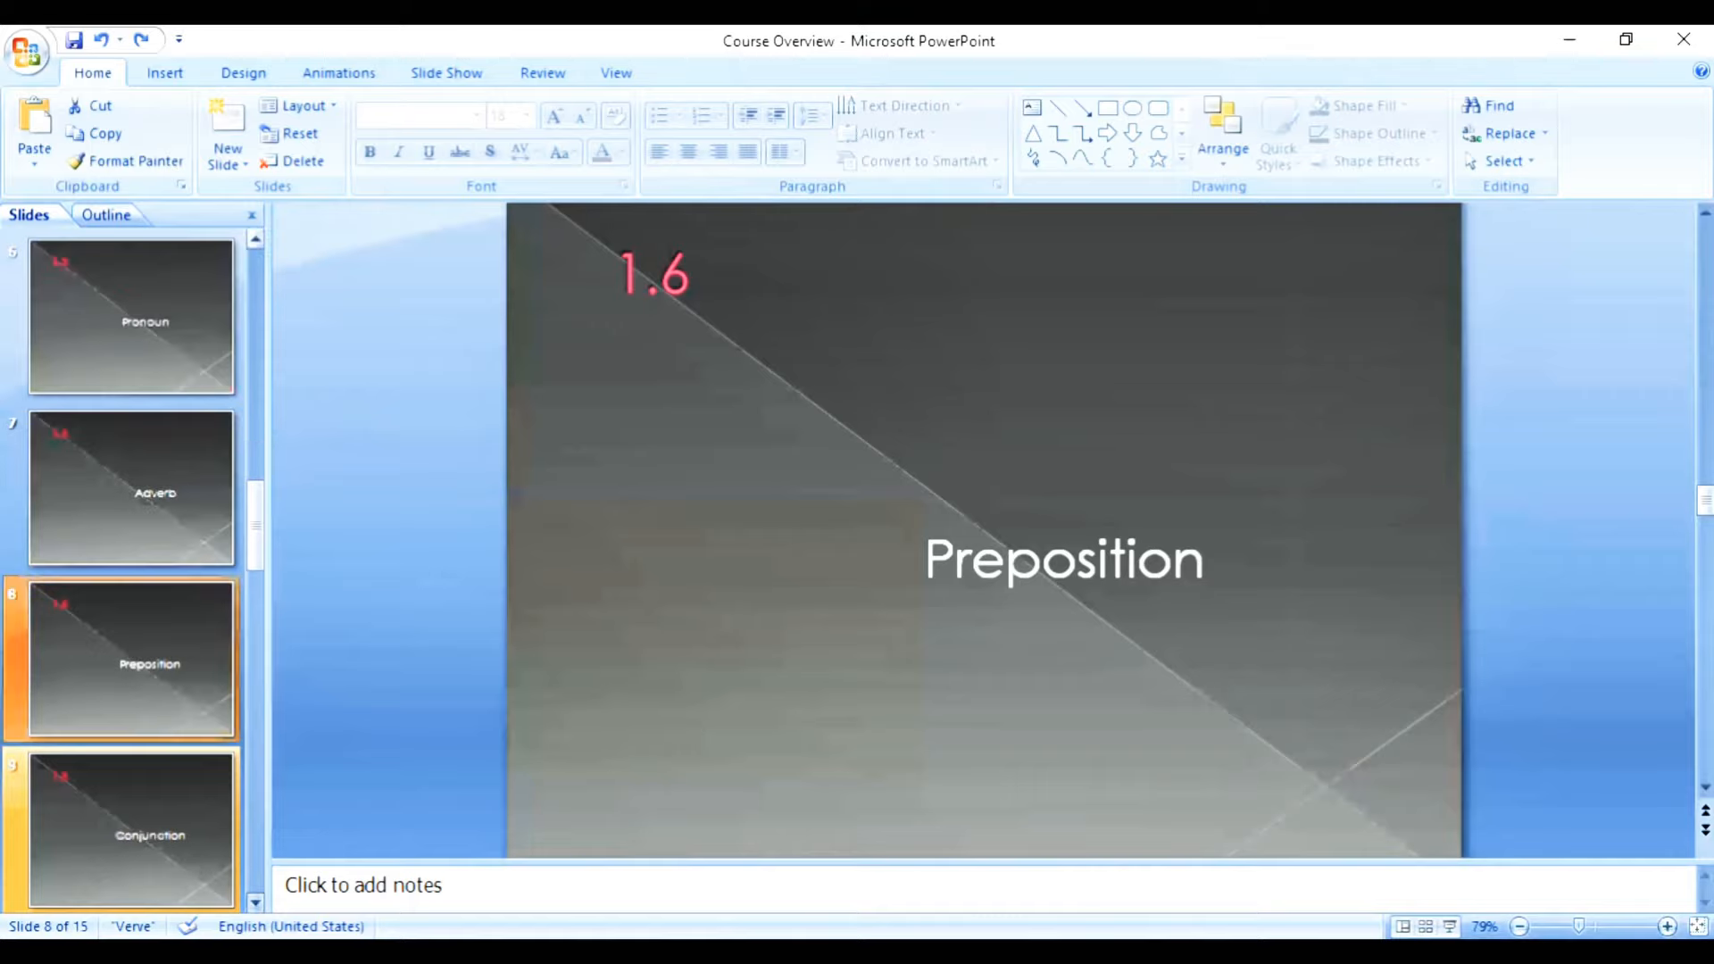
click(131, 831)
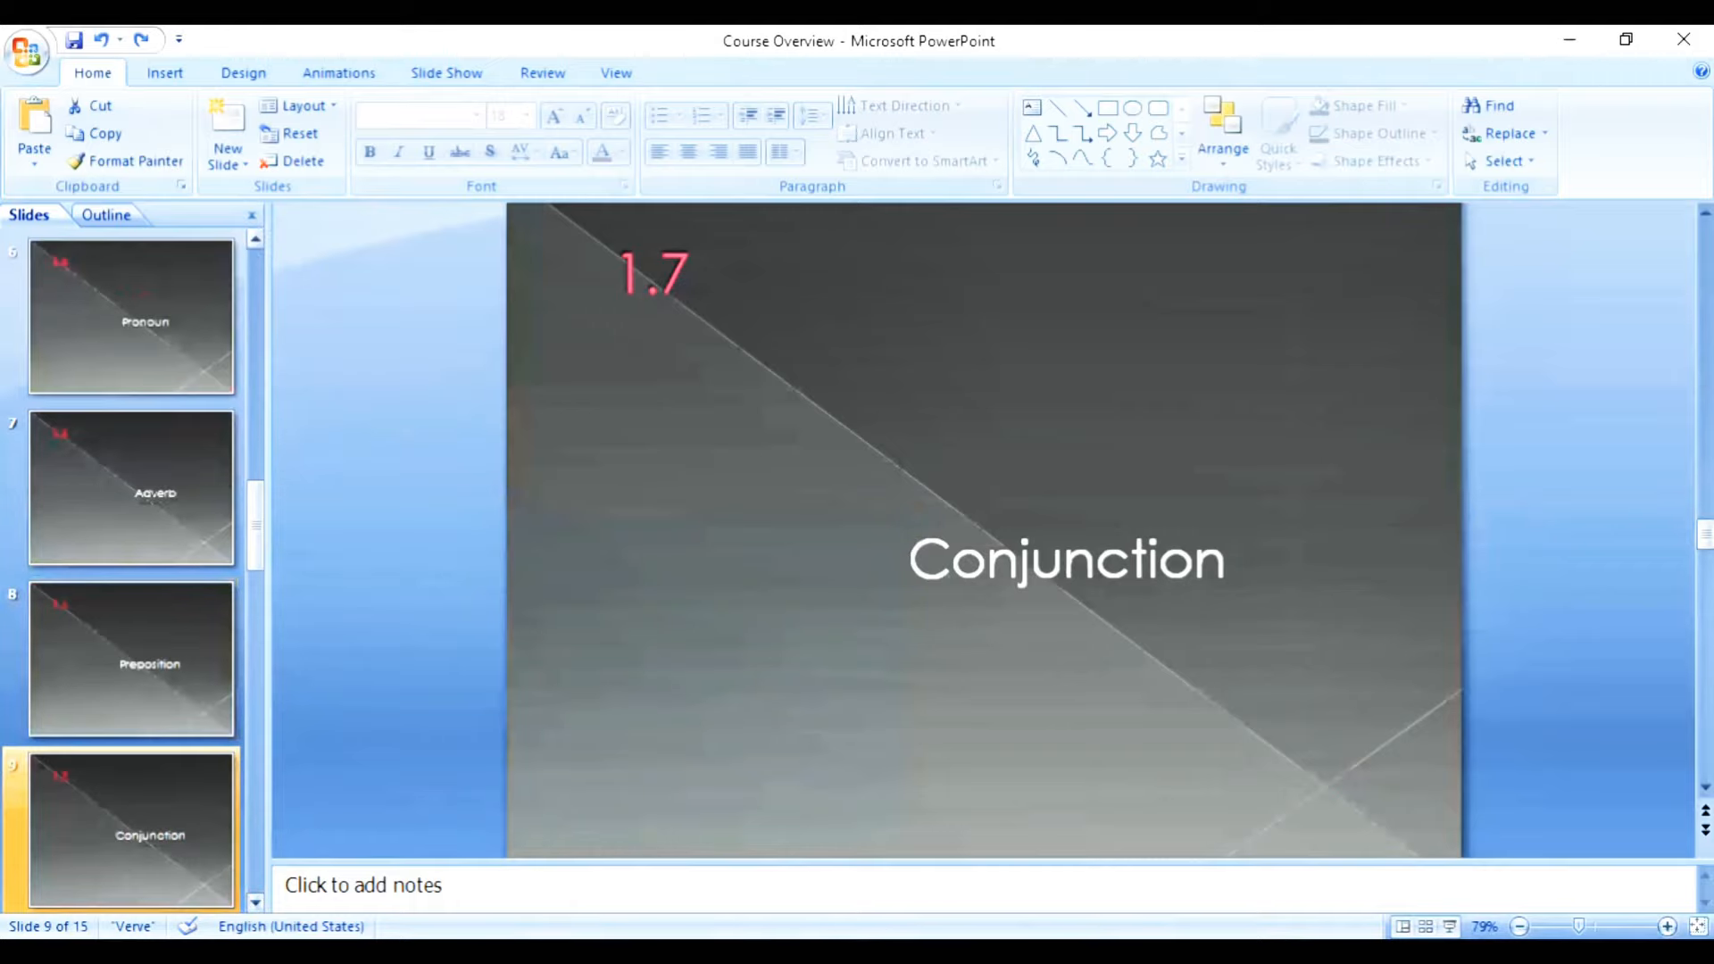
scroll(down, 3)
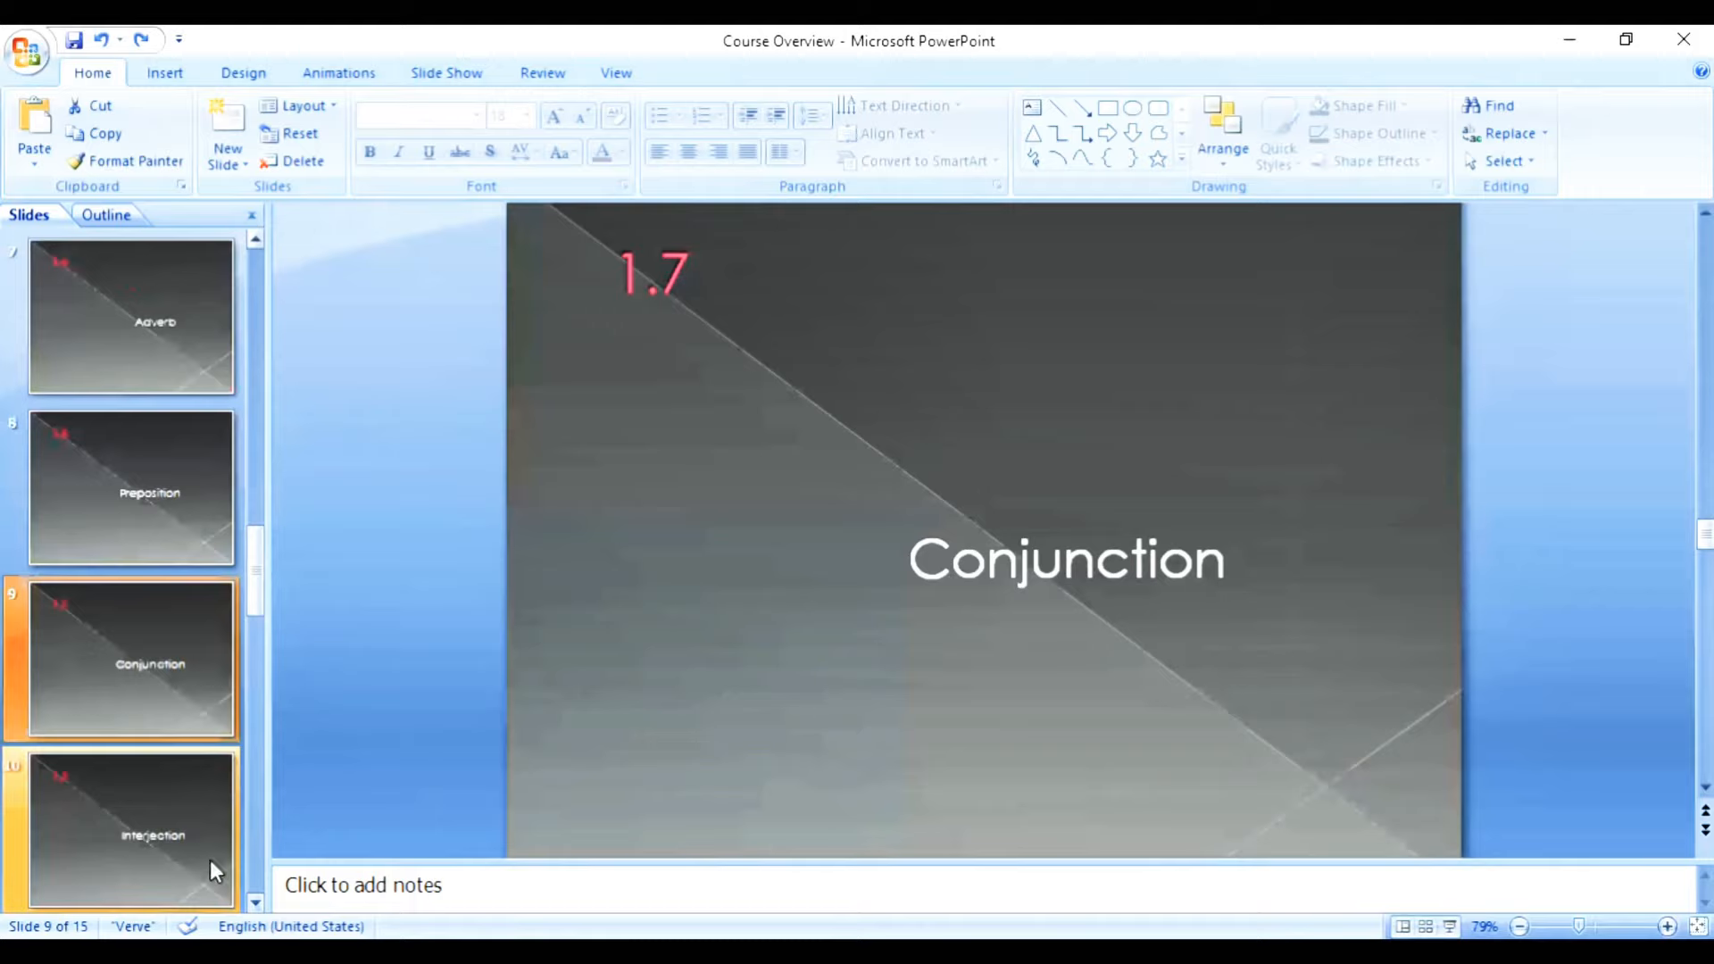
click(131, 832)
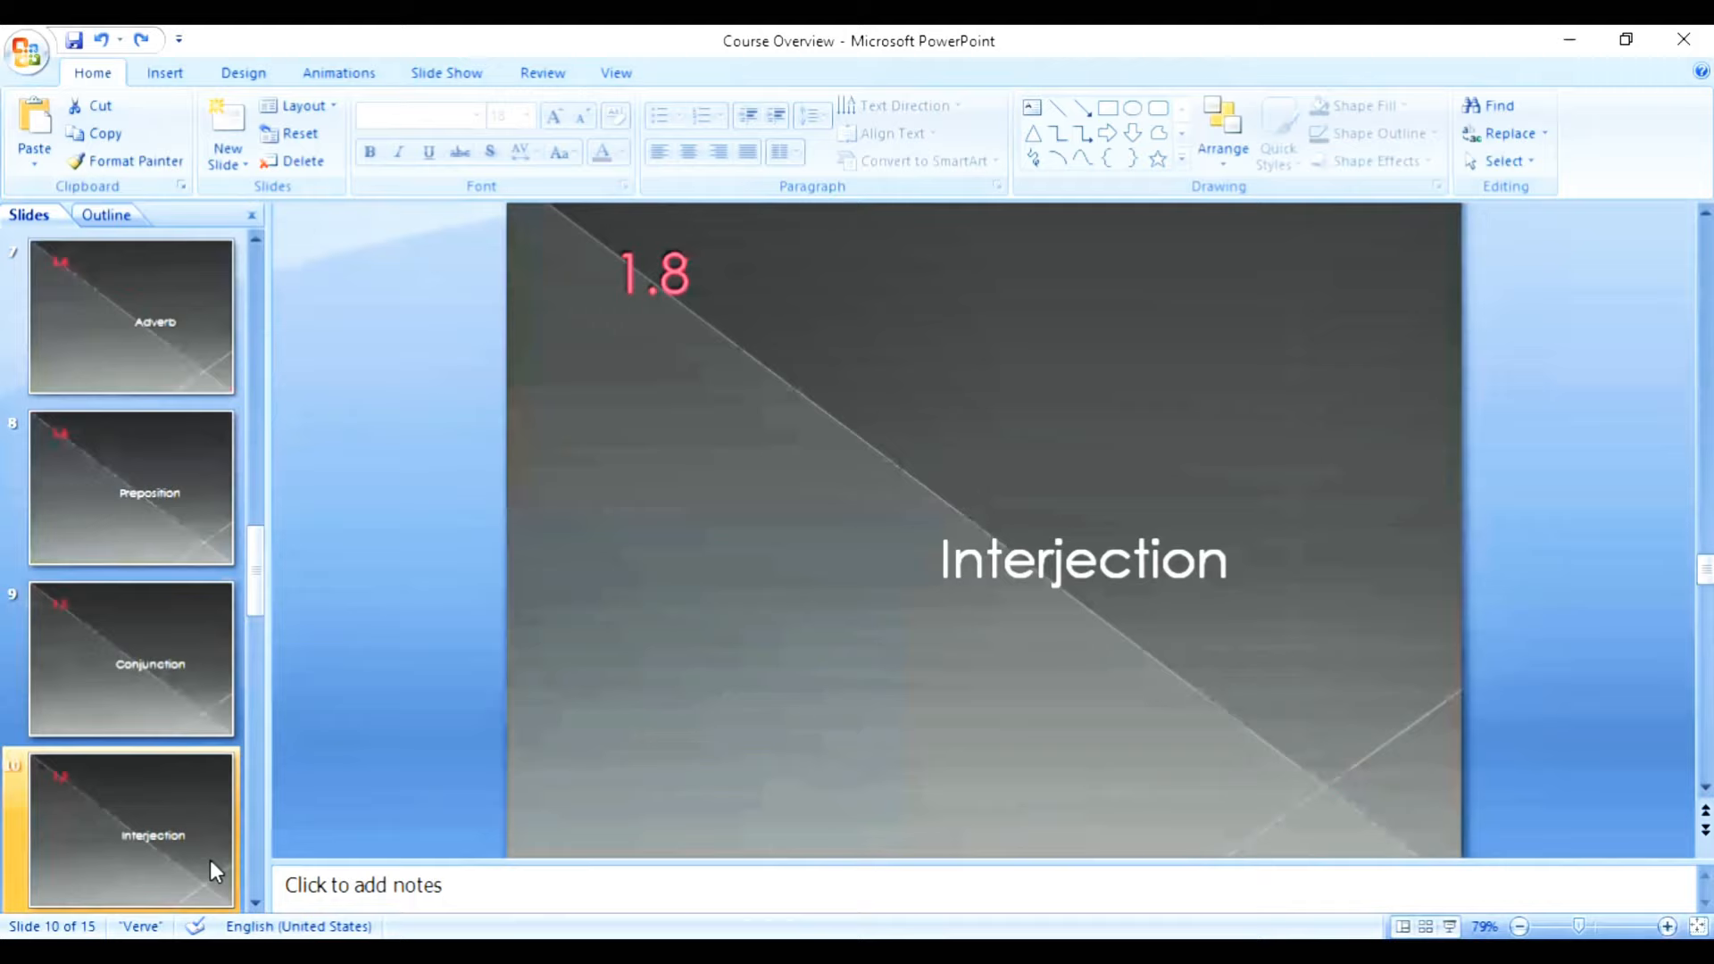
mouse_move(239, 885)
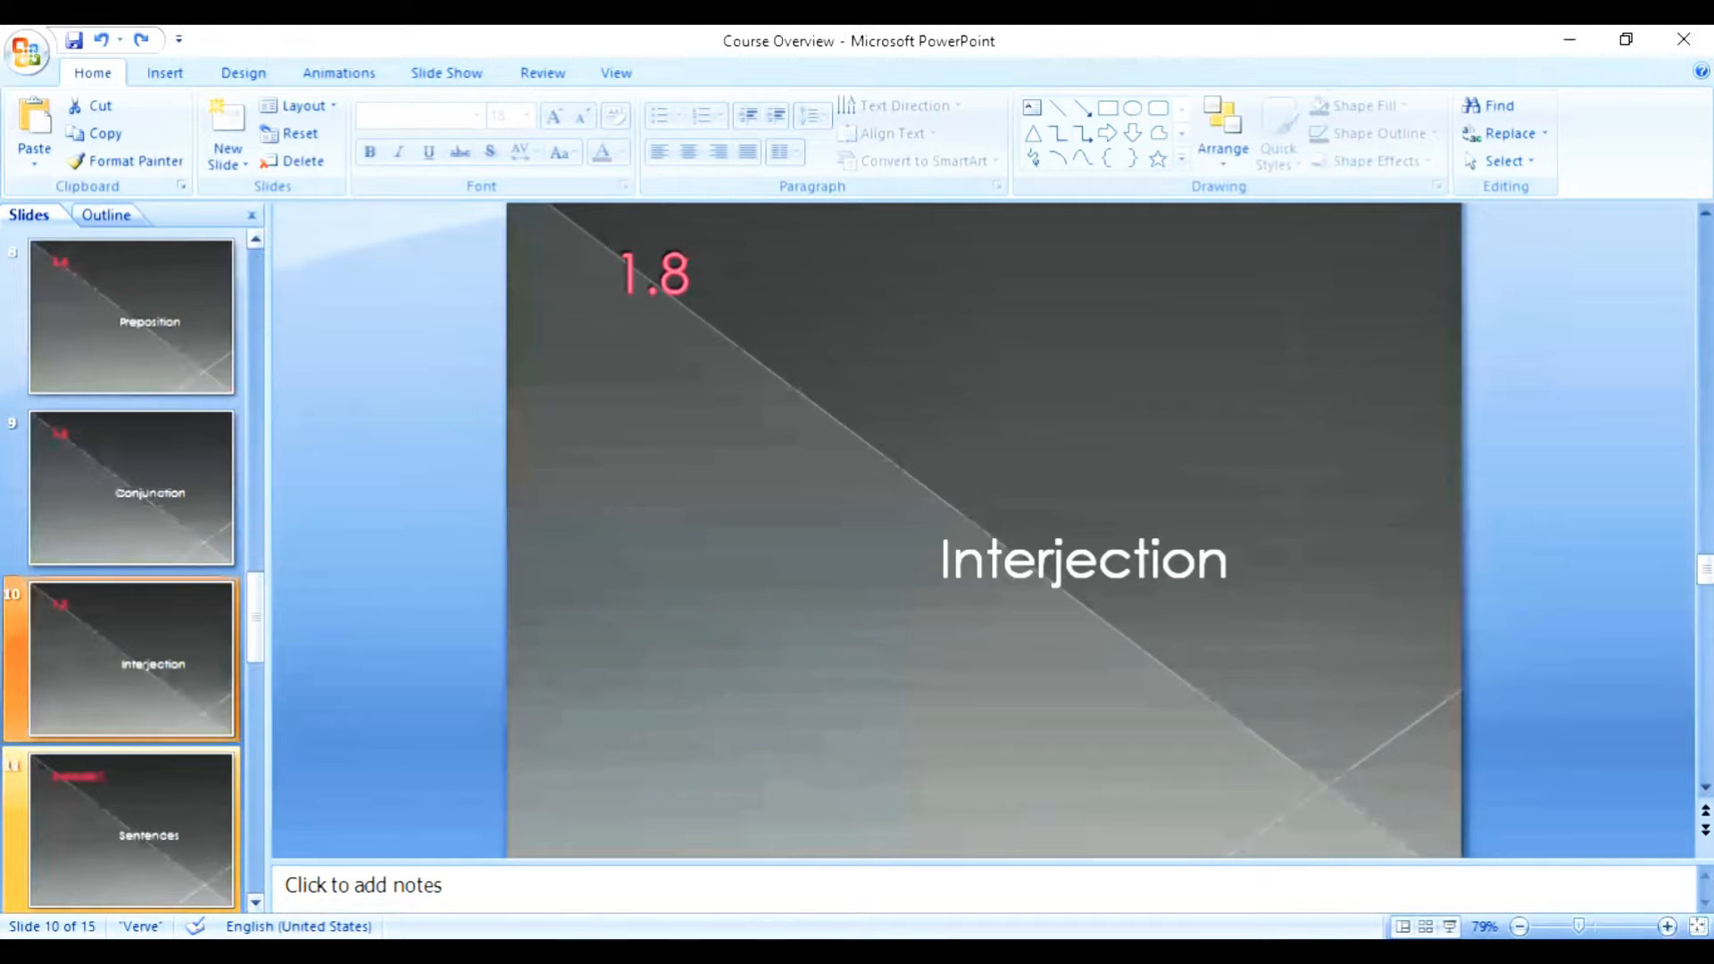
scroll(down, 3)
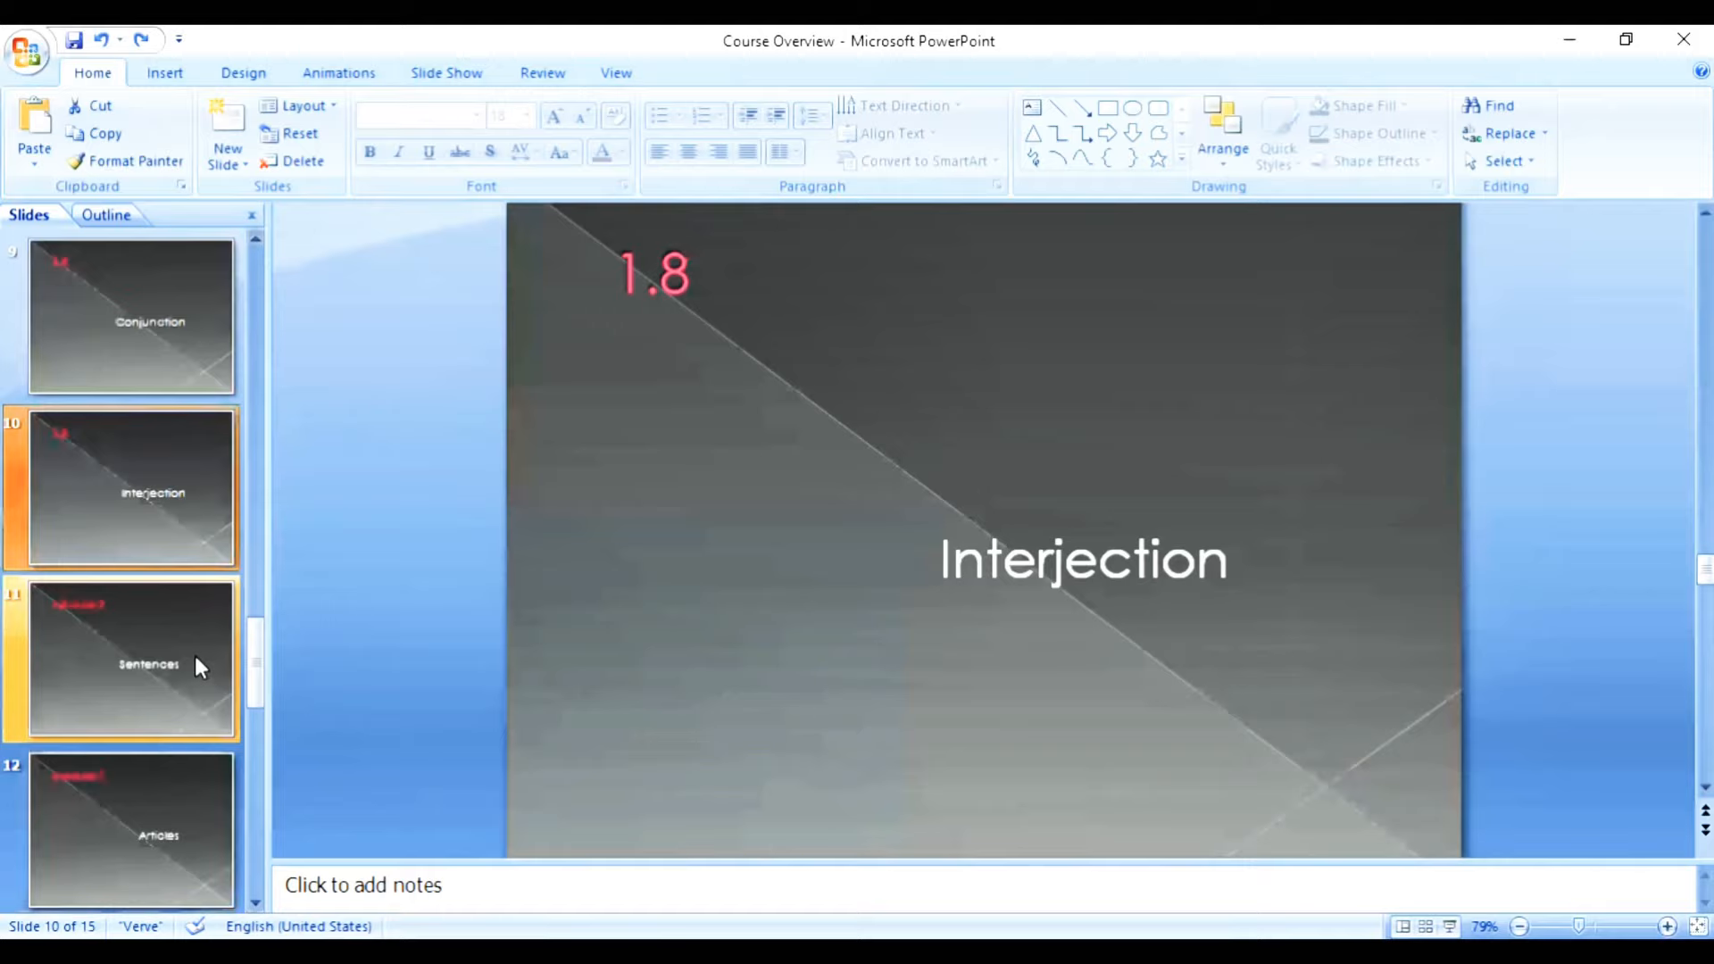
click(122, 659)
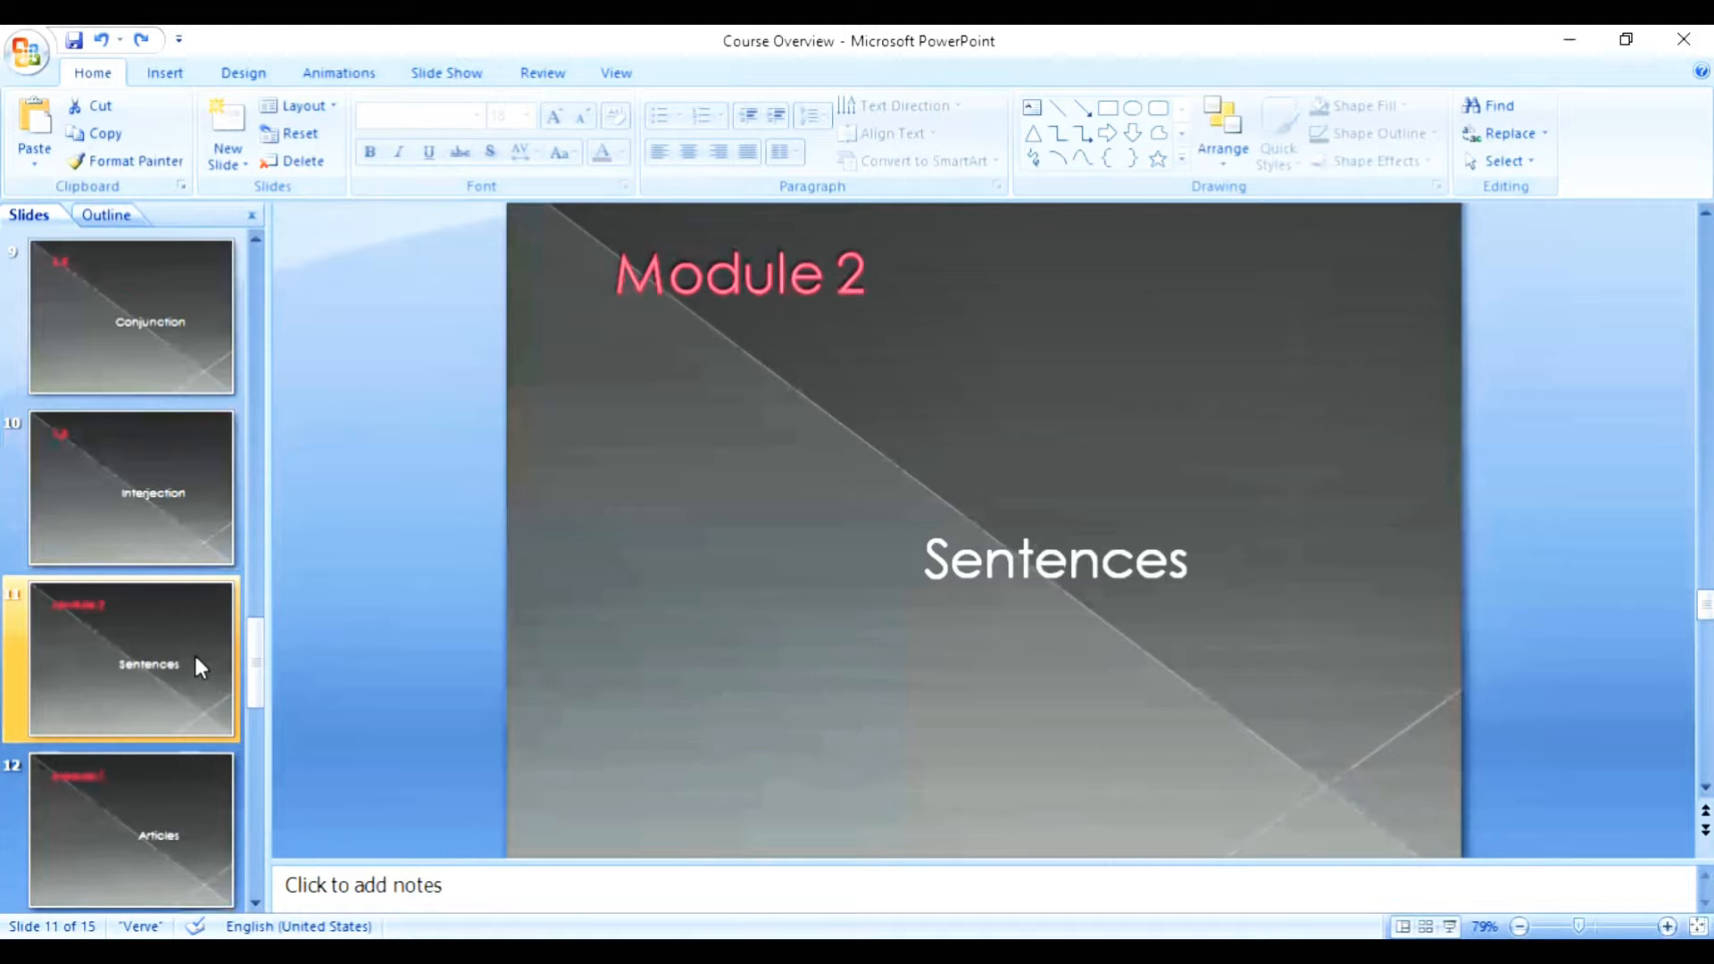
mouse_move(230, 822)
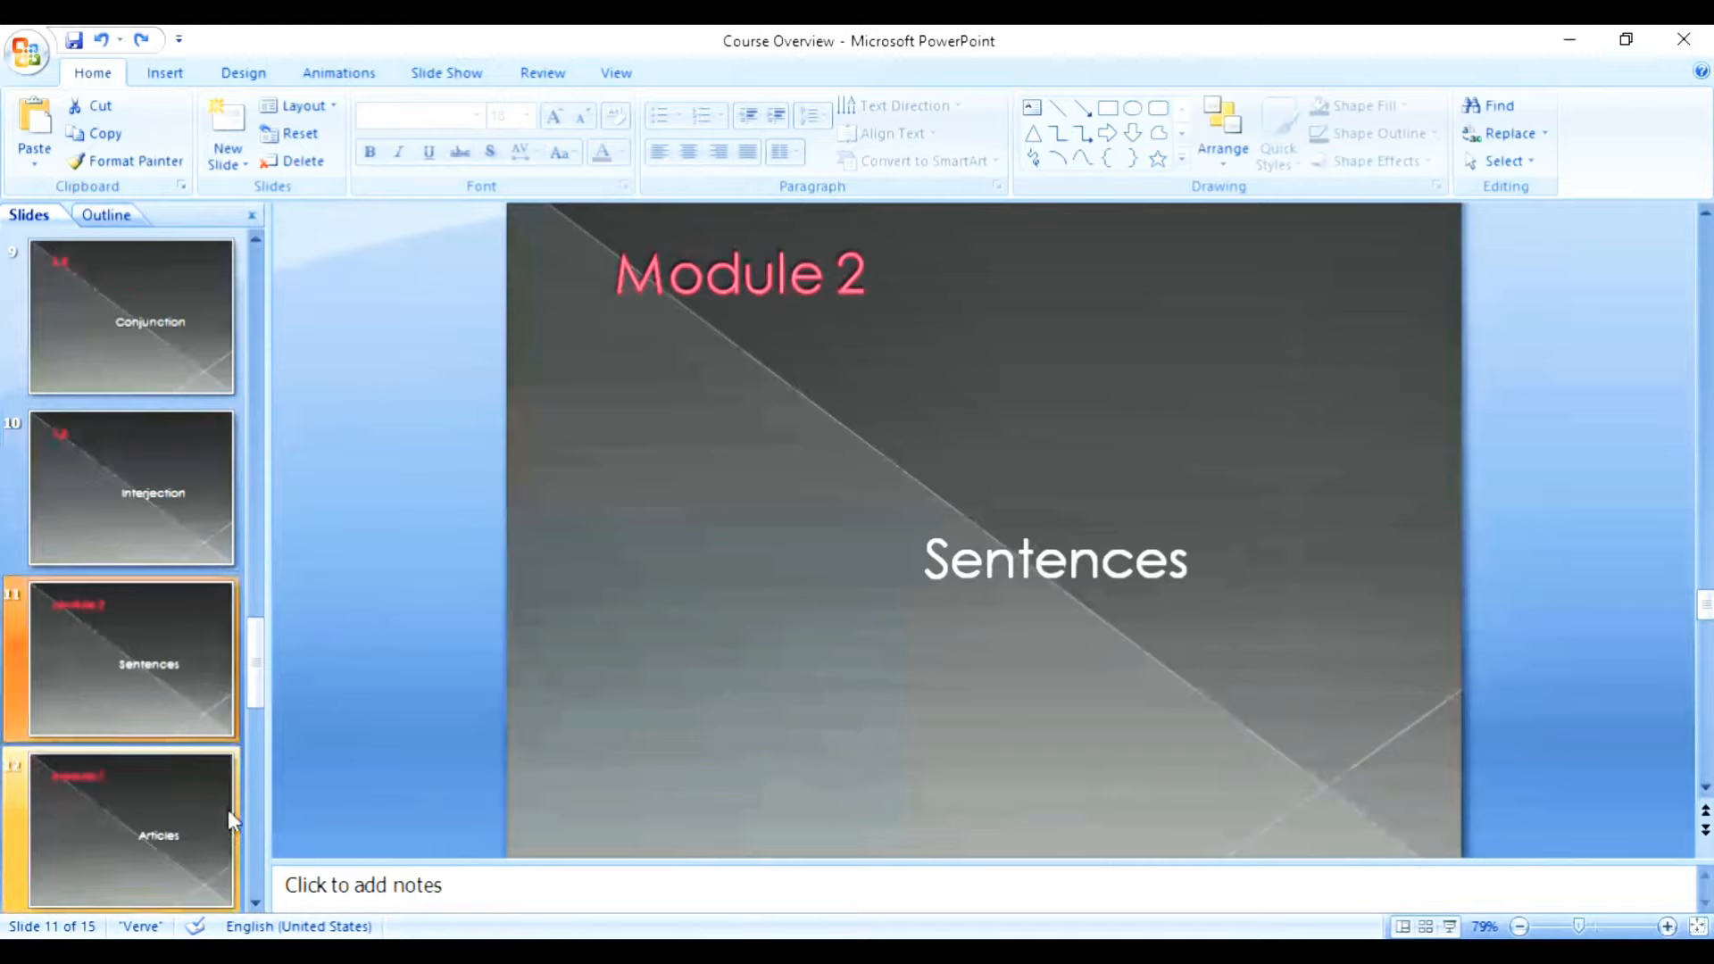
mouse_move(230, 820)
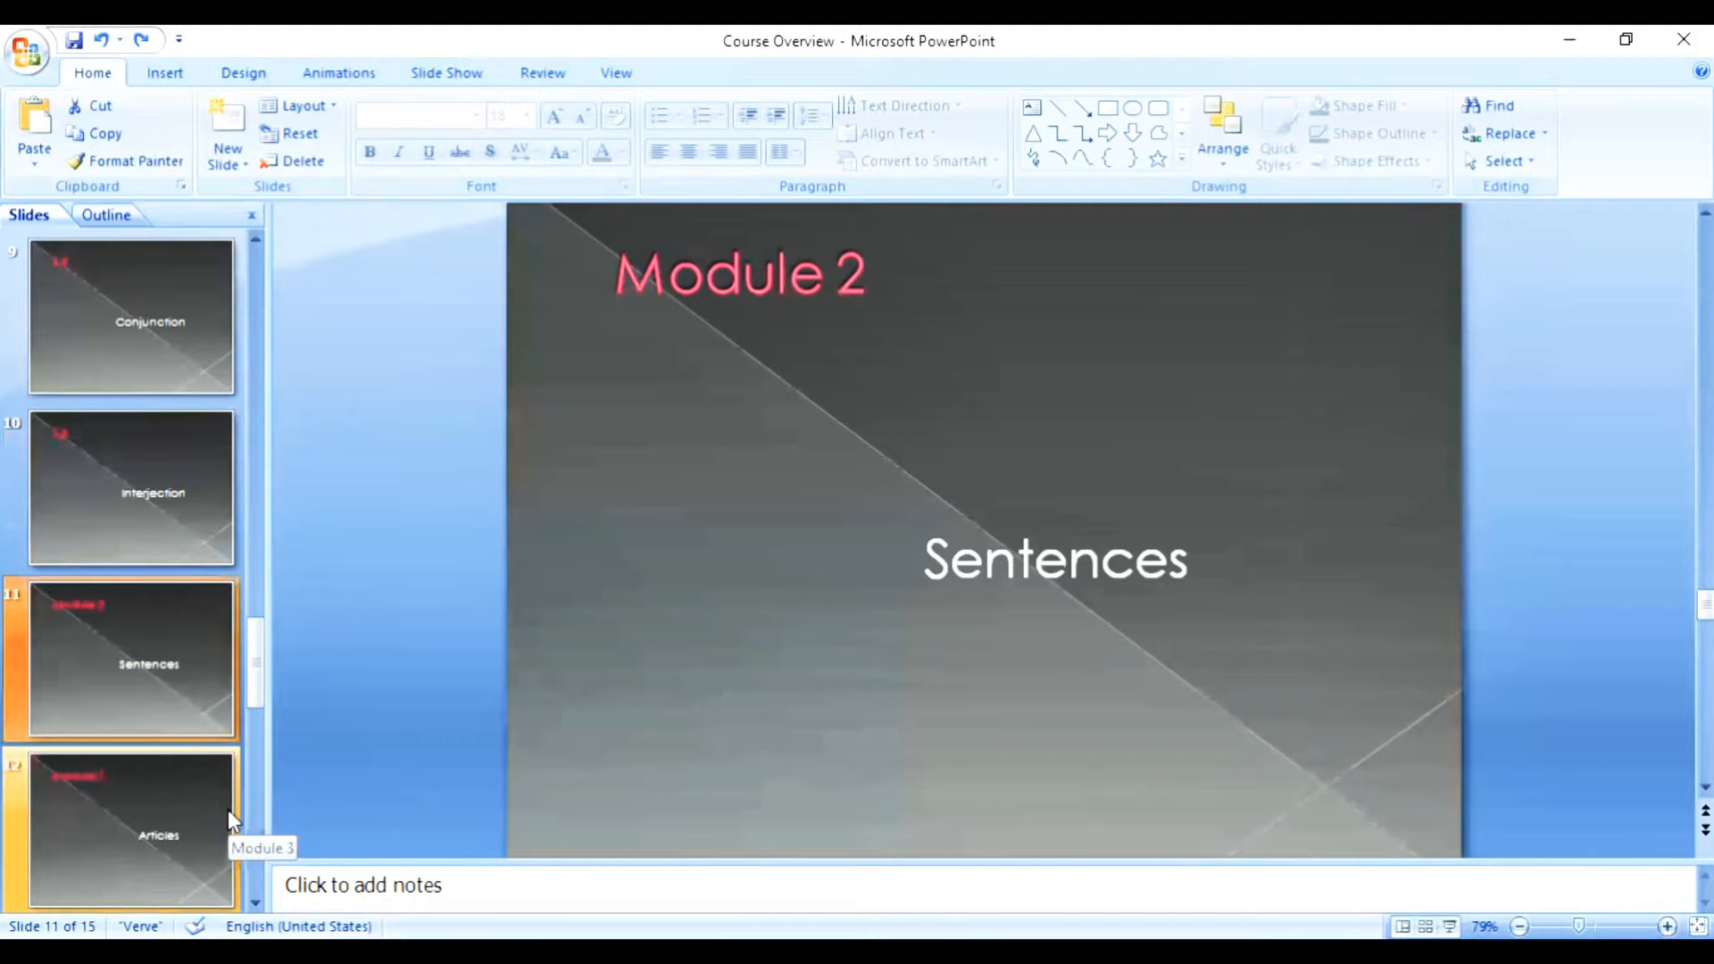
- Show Module 3 Articles, the following module slides, and final slide 15, Module 6 Vocabulary
click(131, 832)
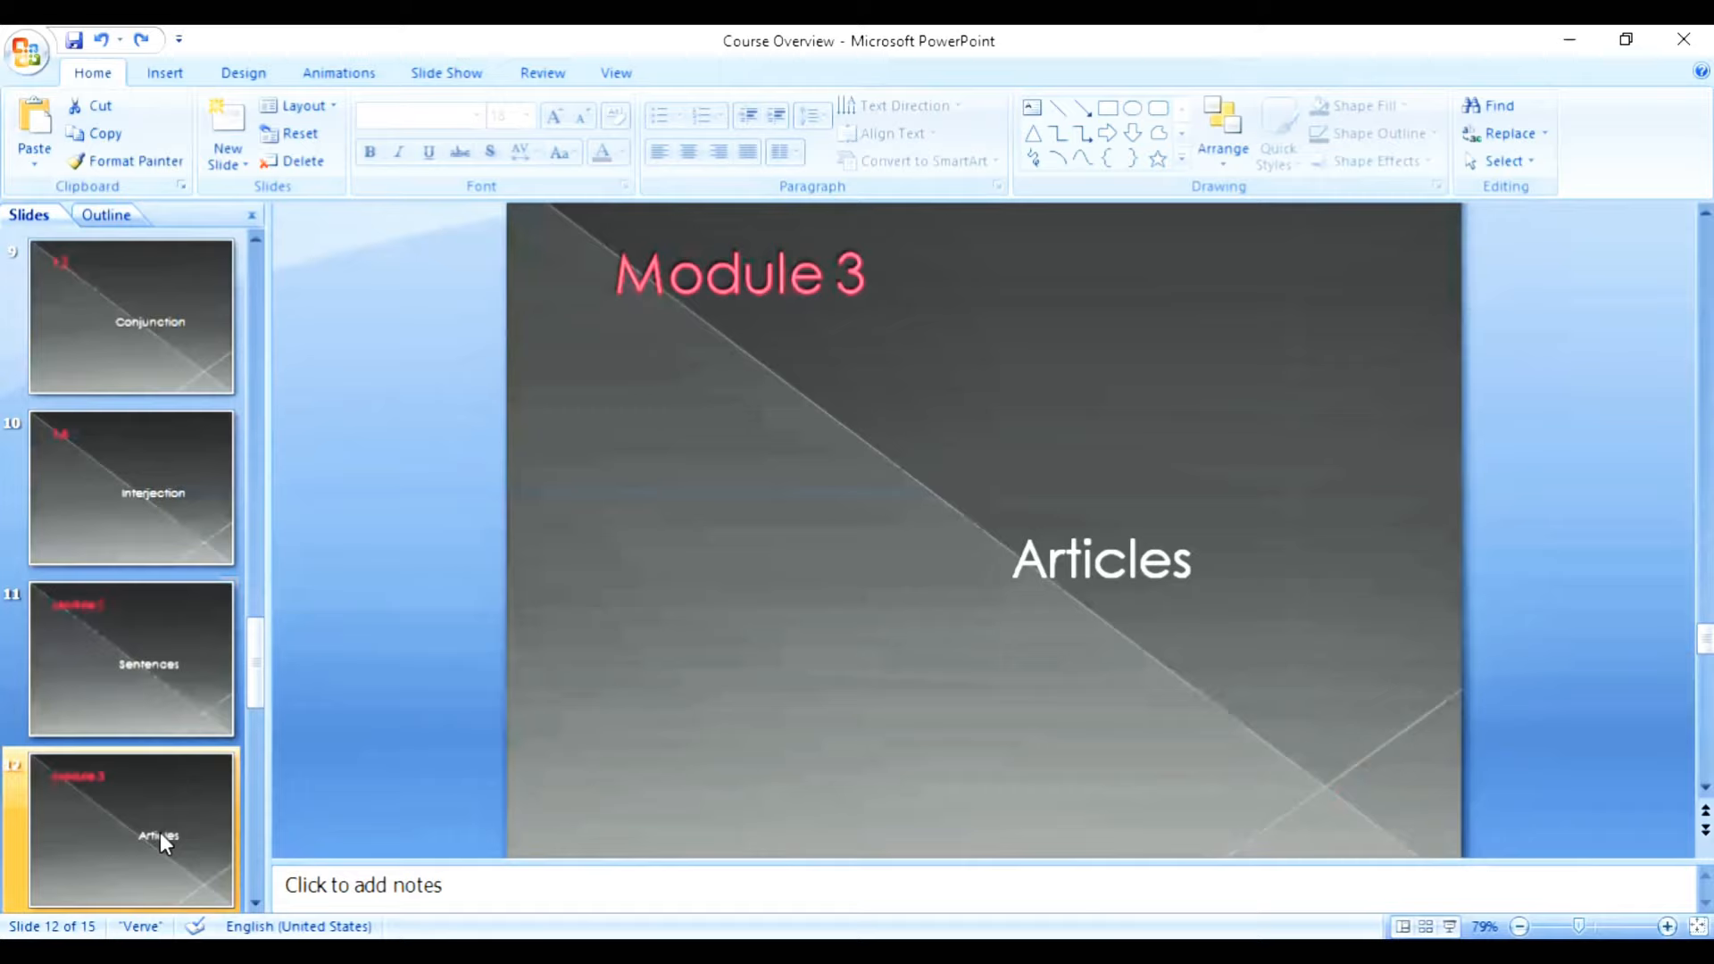
mouse_move(246, 886)
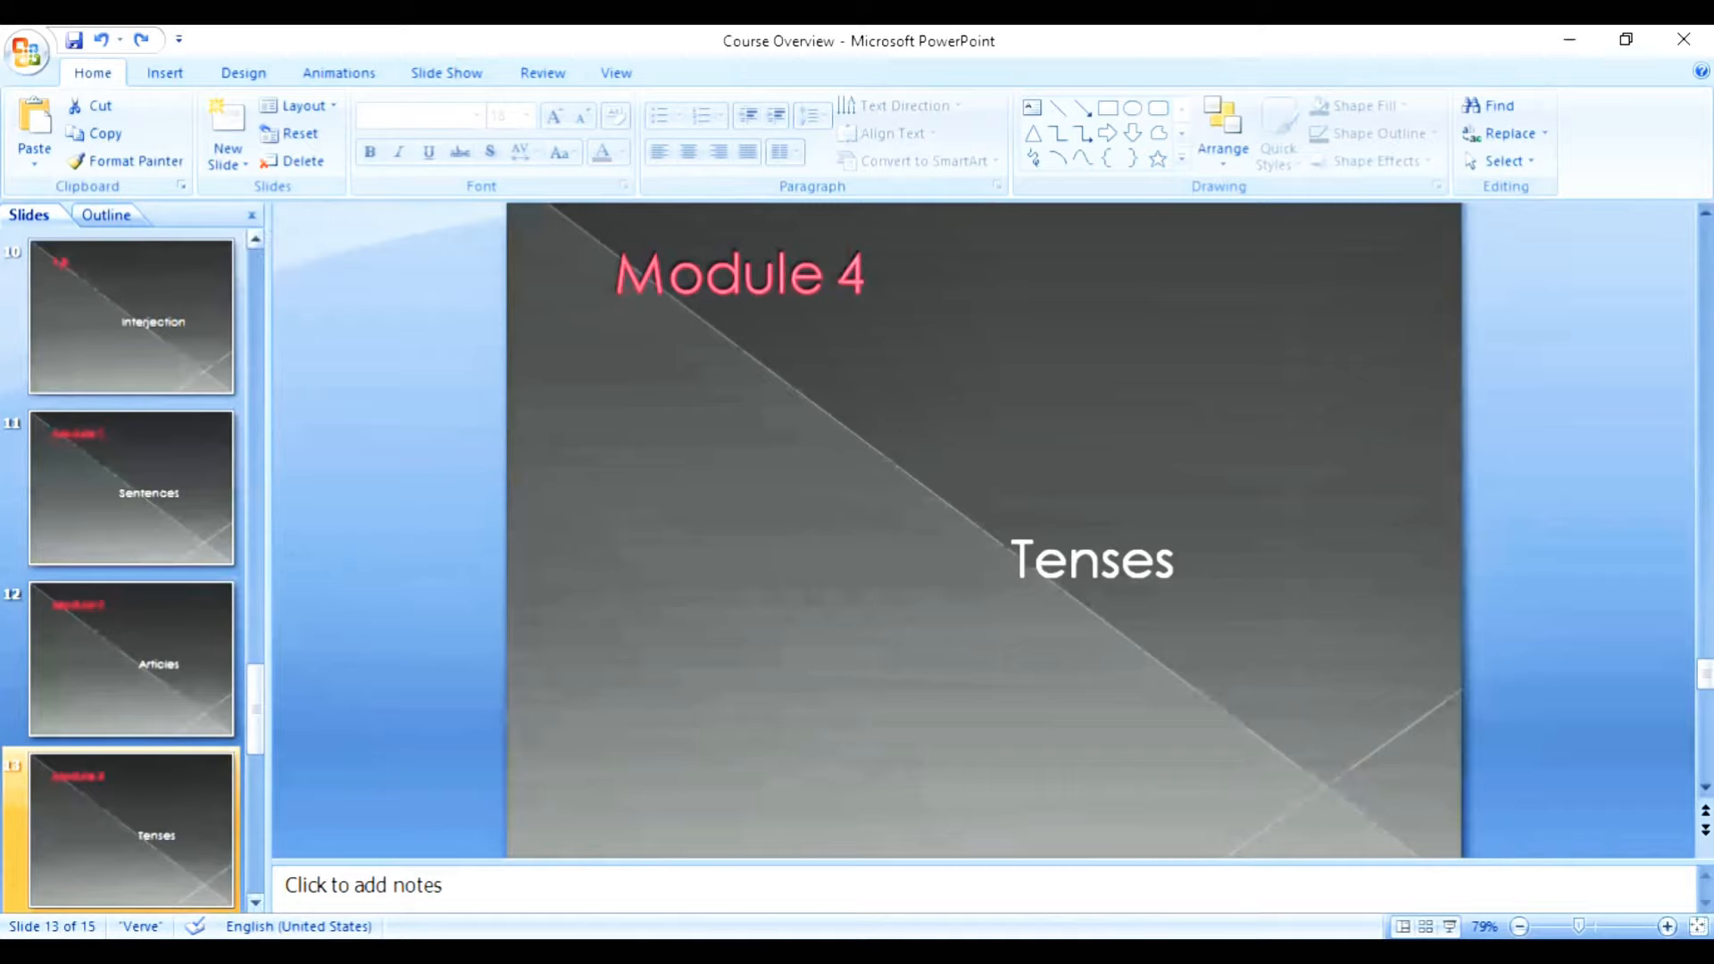
click(131, 832)
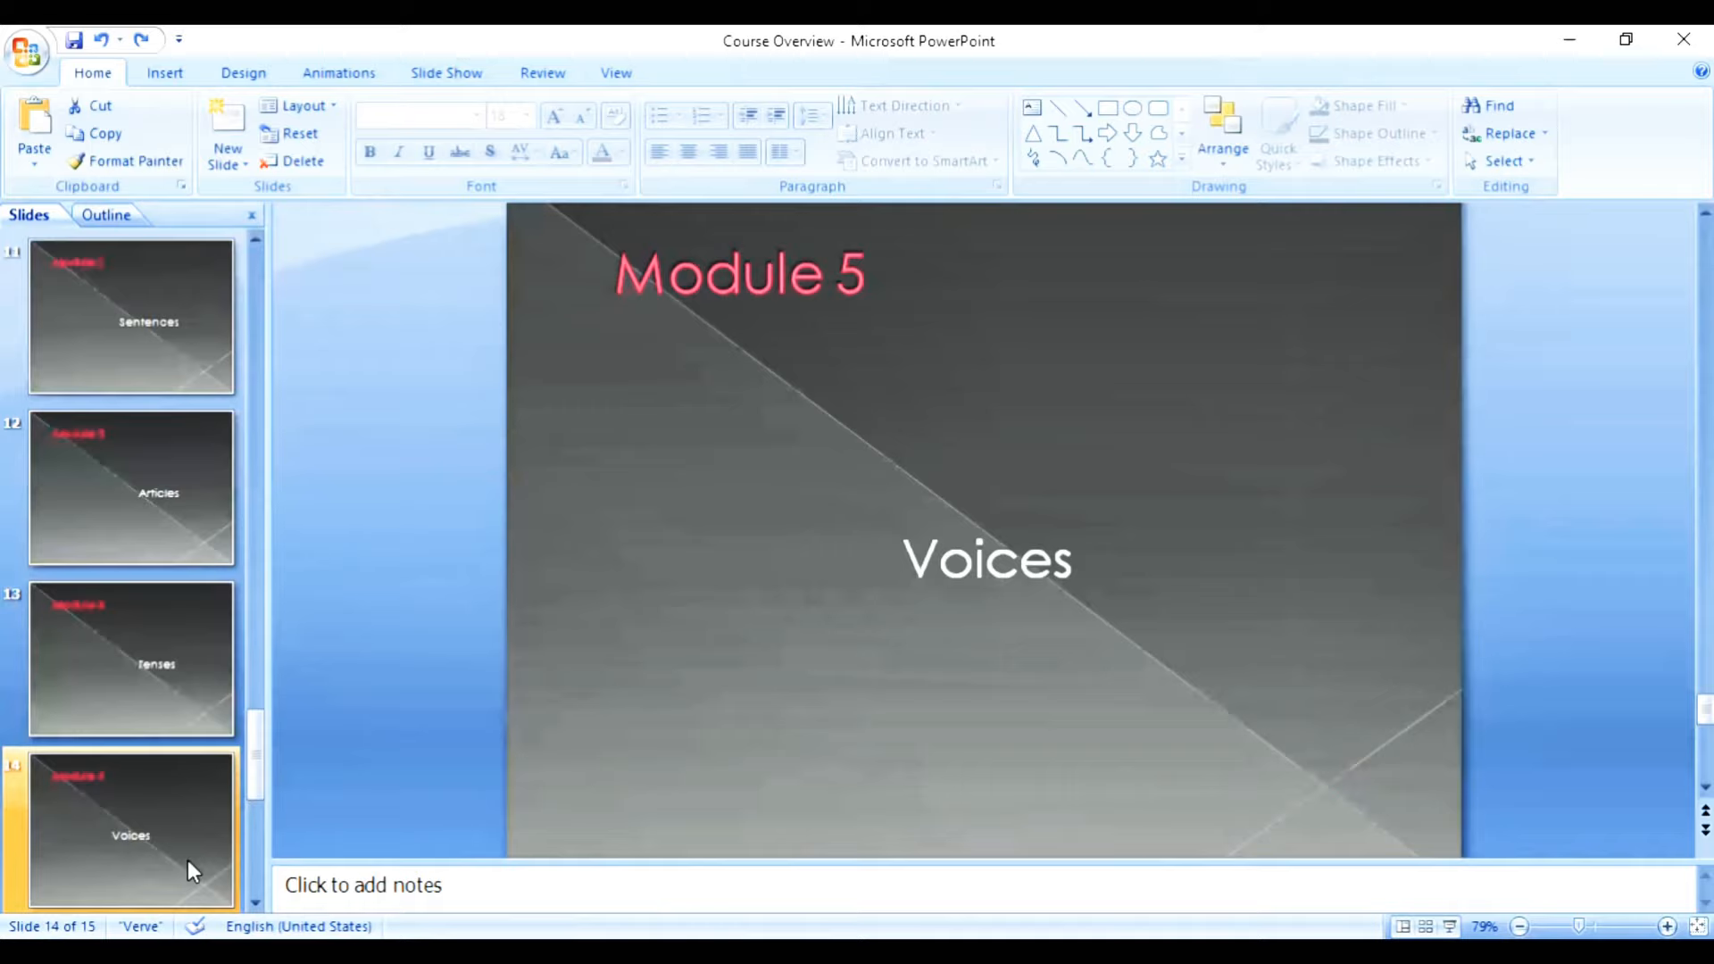
mouse_move(233, 891)
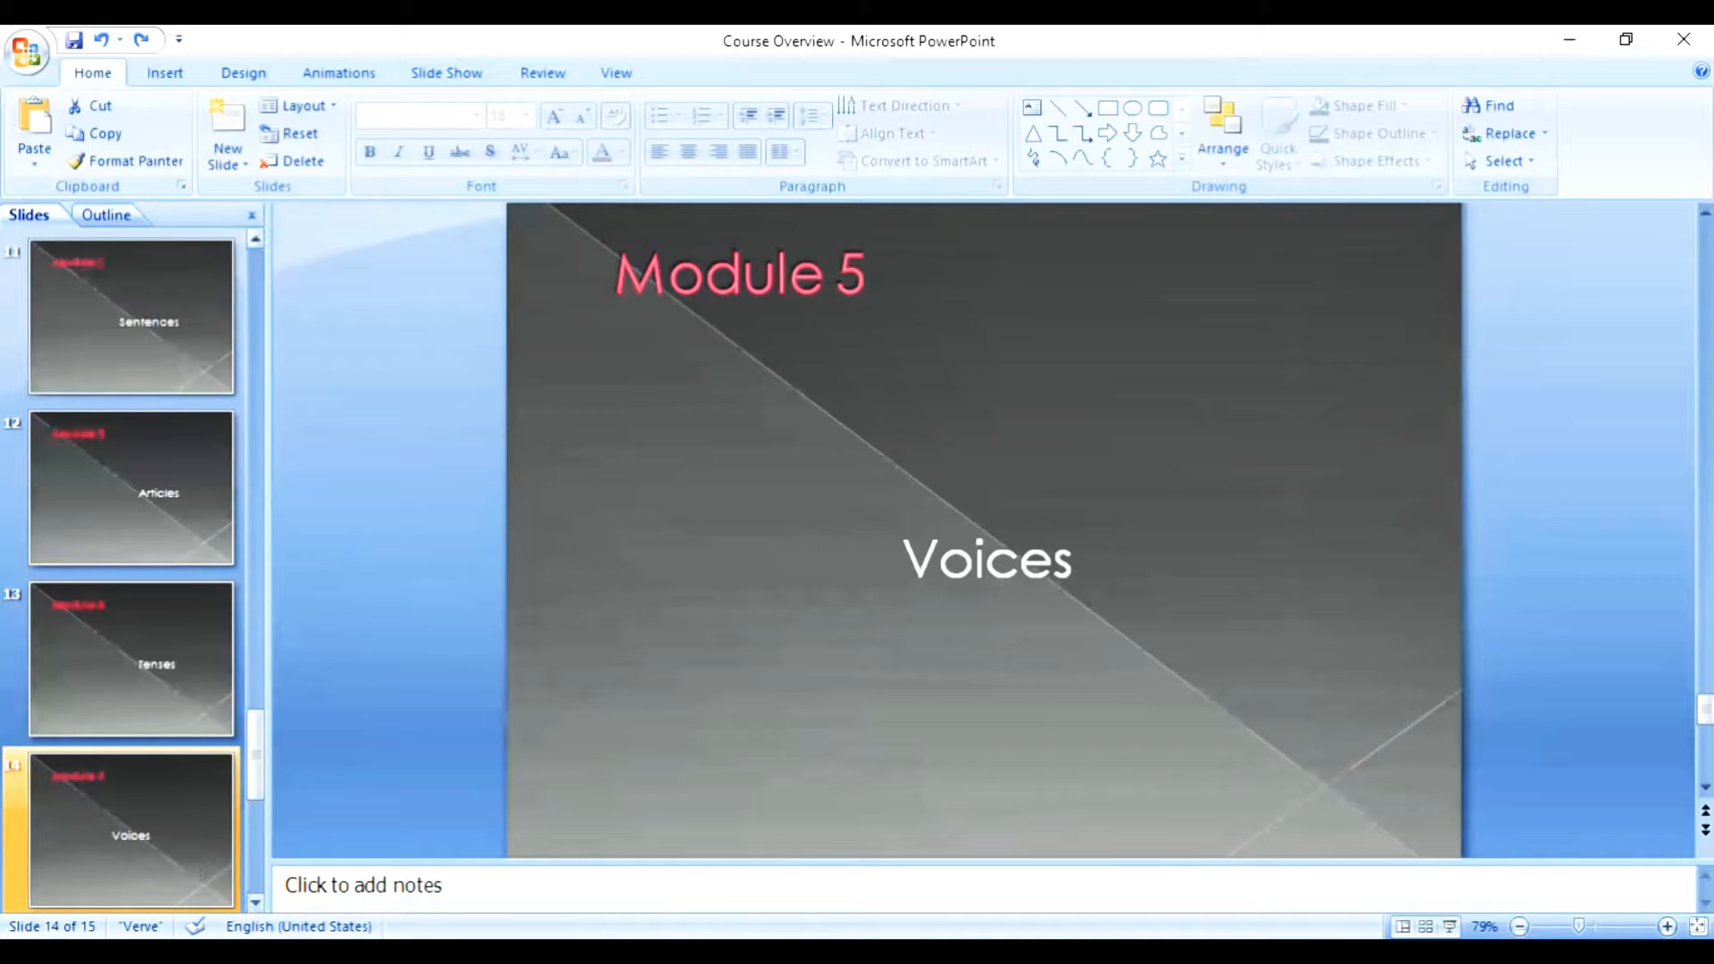
scroll(down, 3)
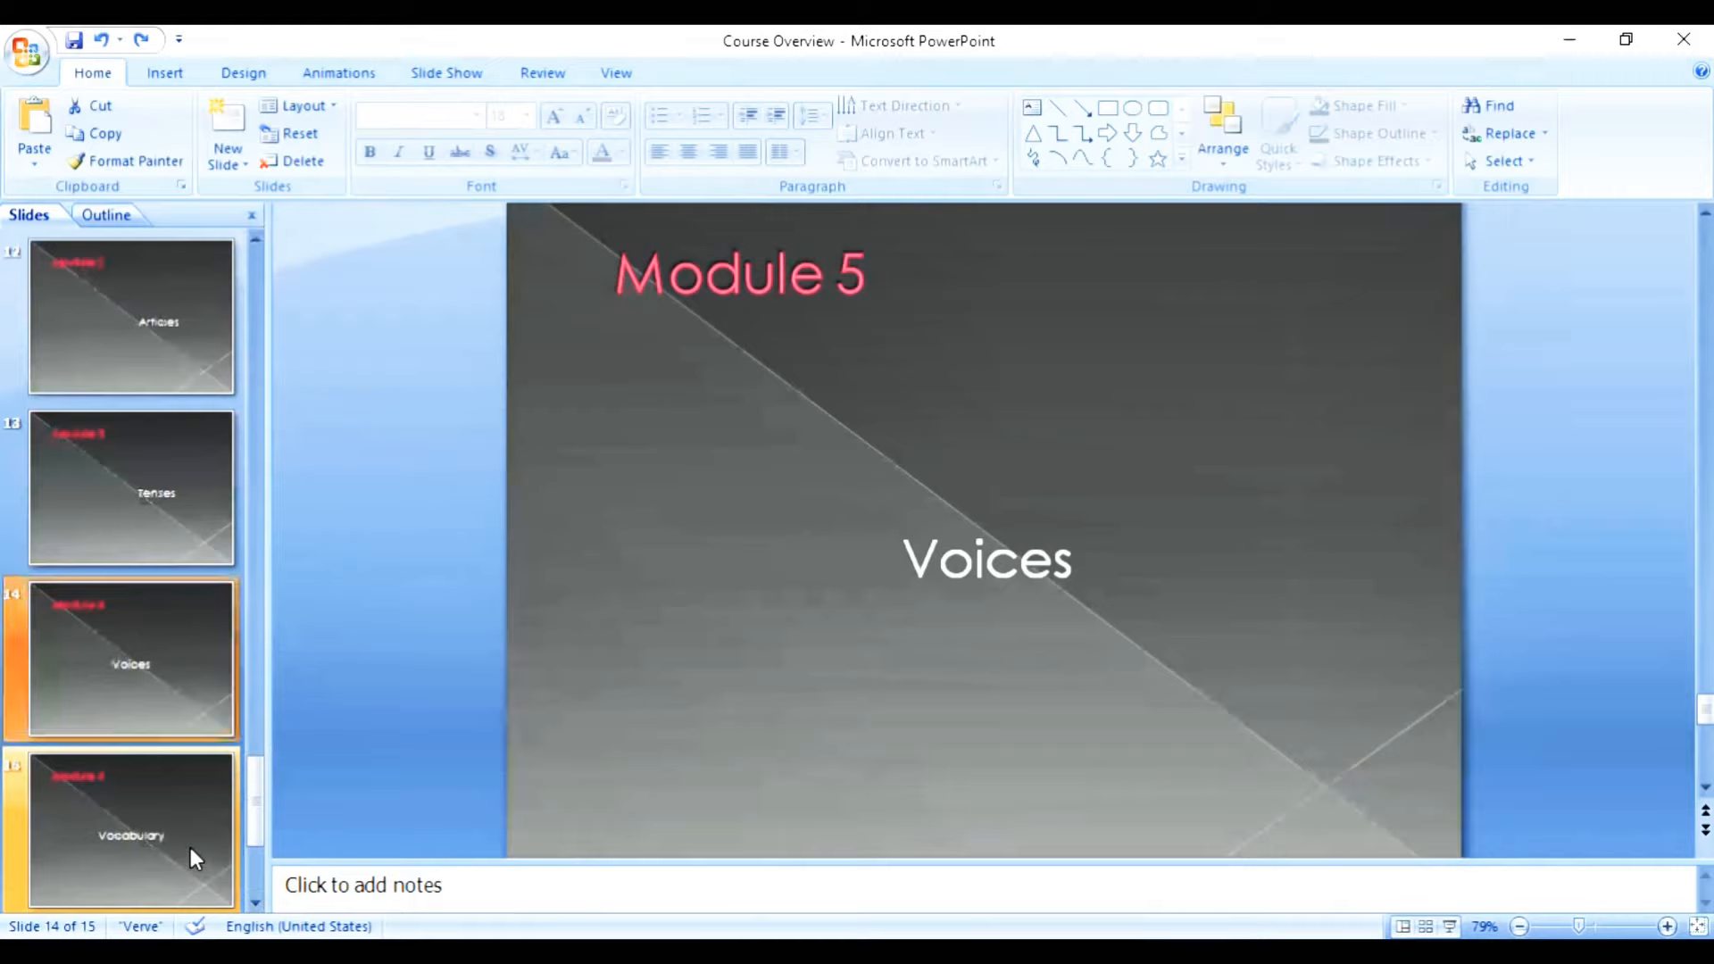
click(131, 828)
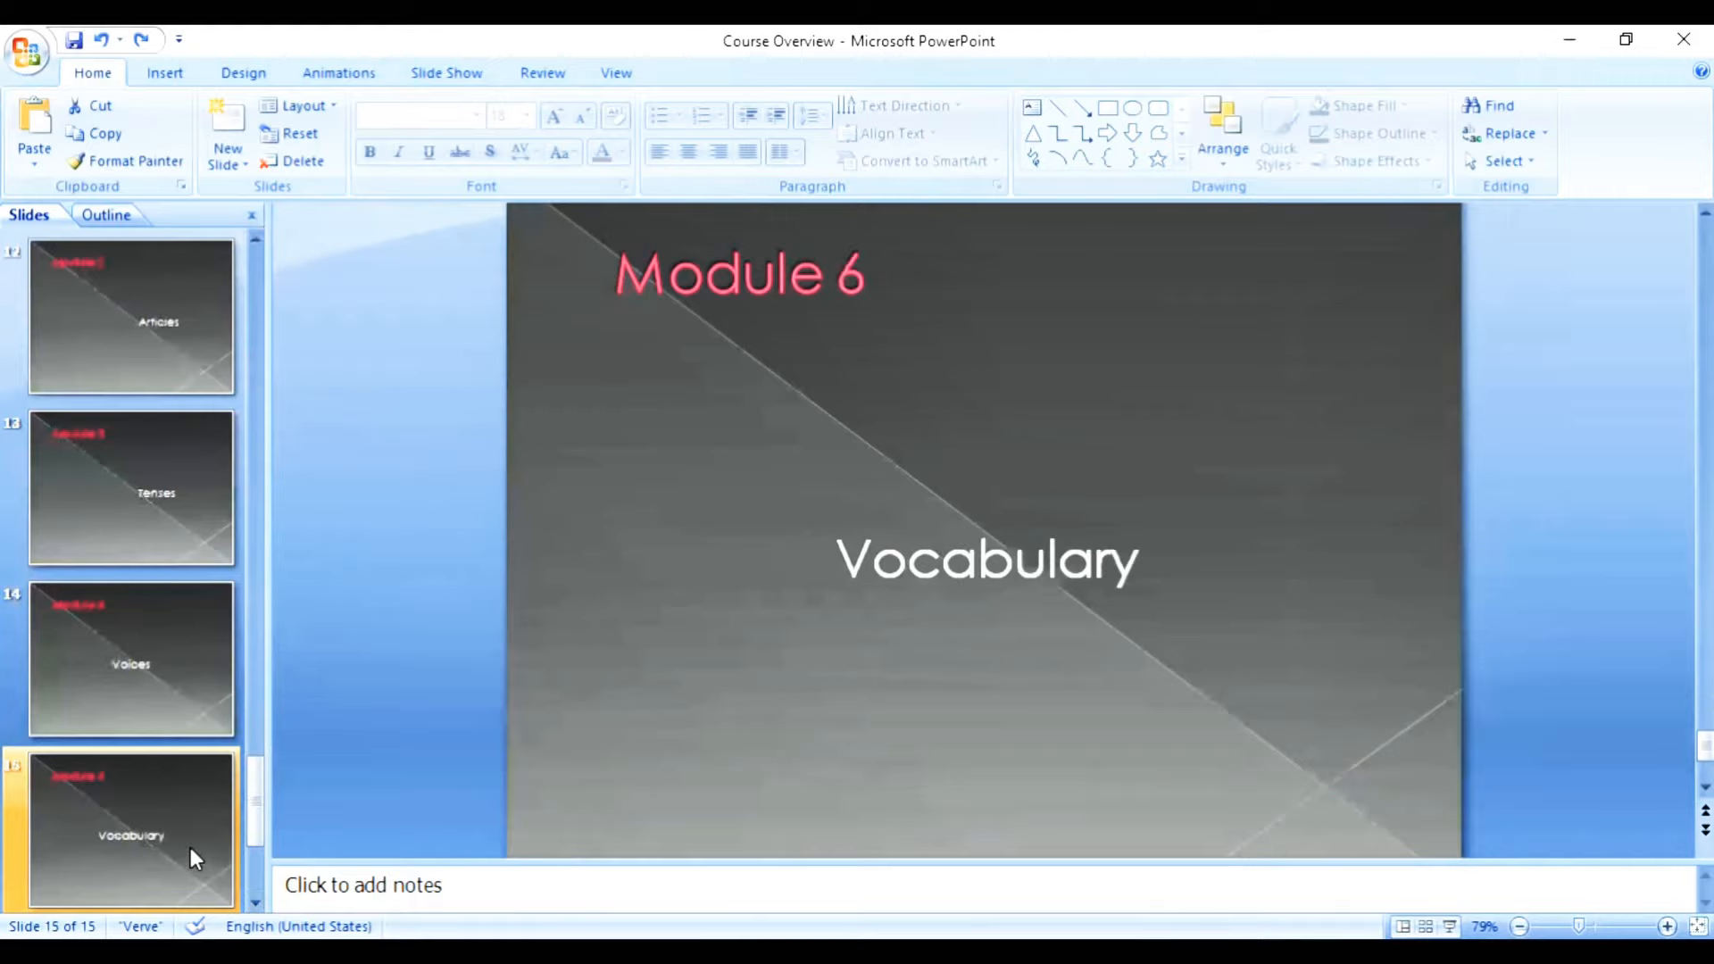